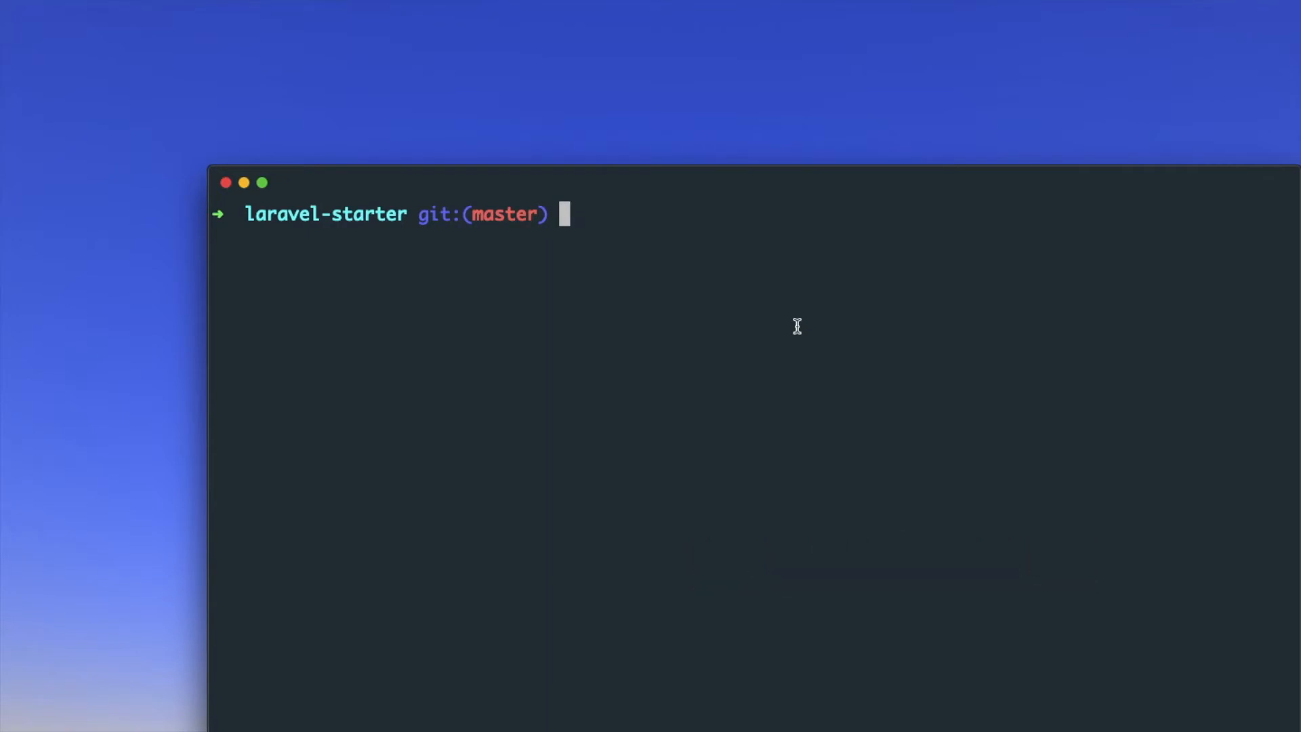
# Generate the LogRoute middleware with php artisan make:middleware LogRoute.
pyautogui.write('php artisan ma')
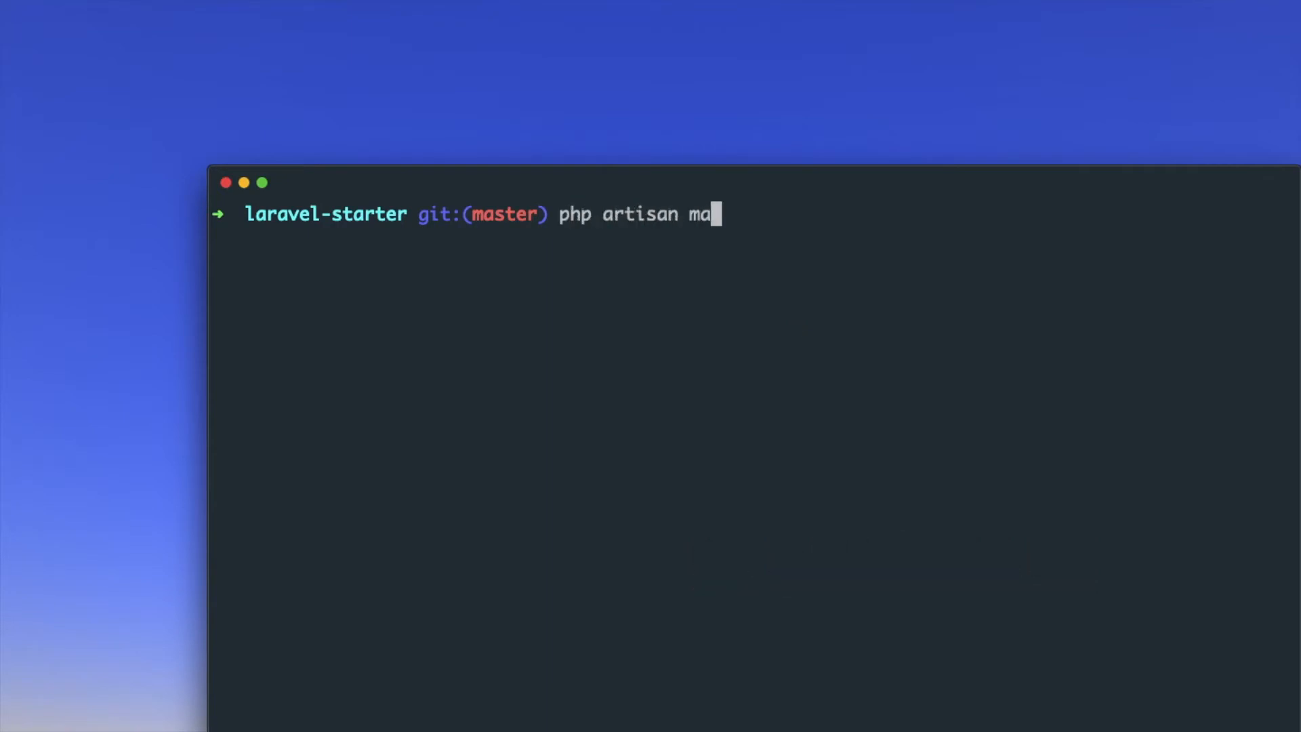
pyautogui.write('ke:middlew')
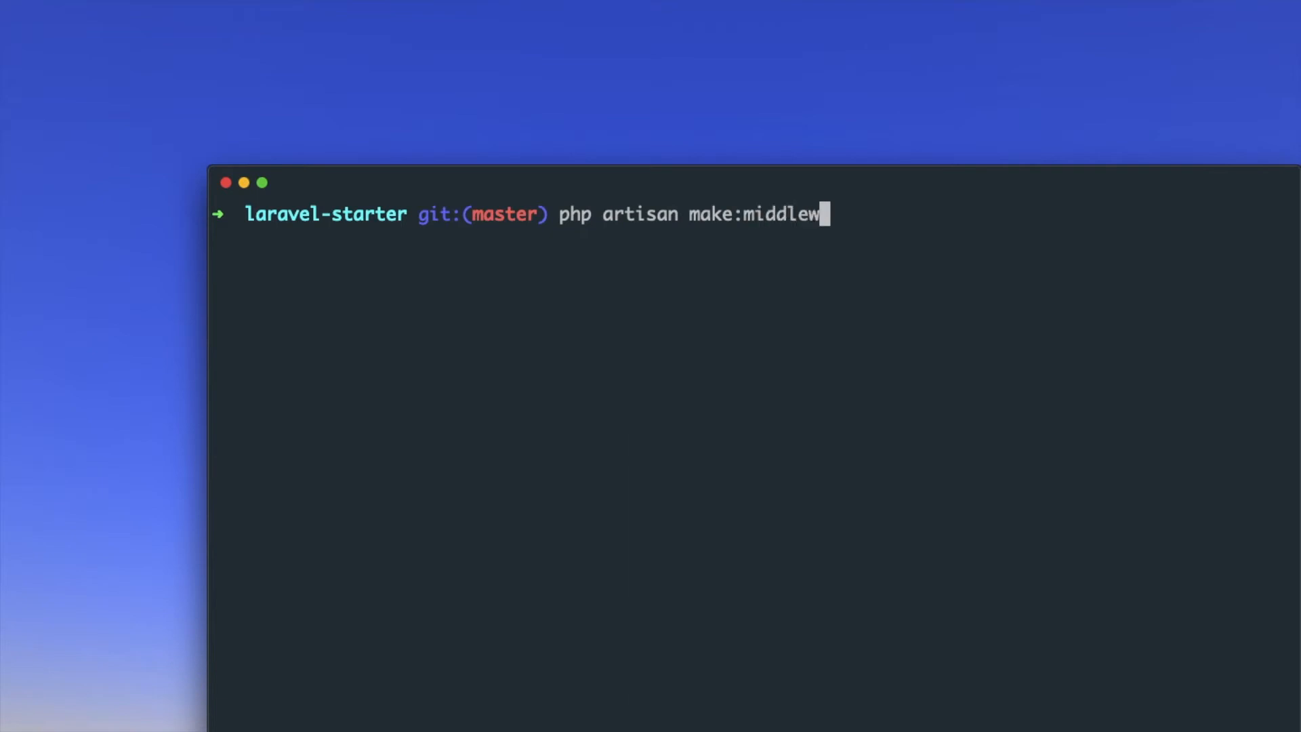
pyautogui.write('are LogRoute')
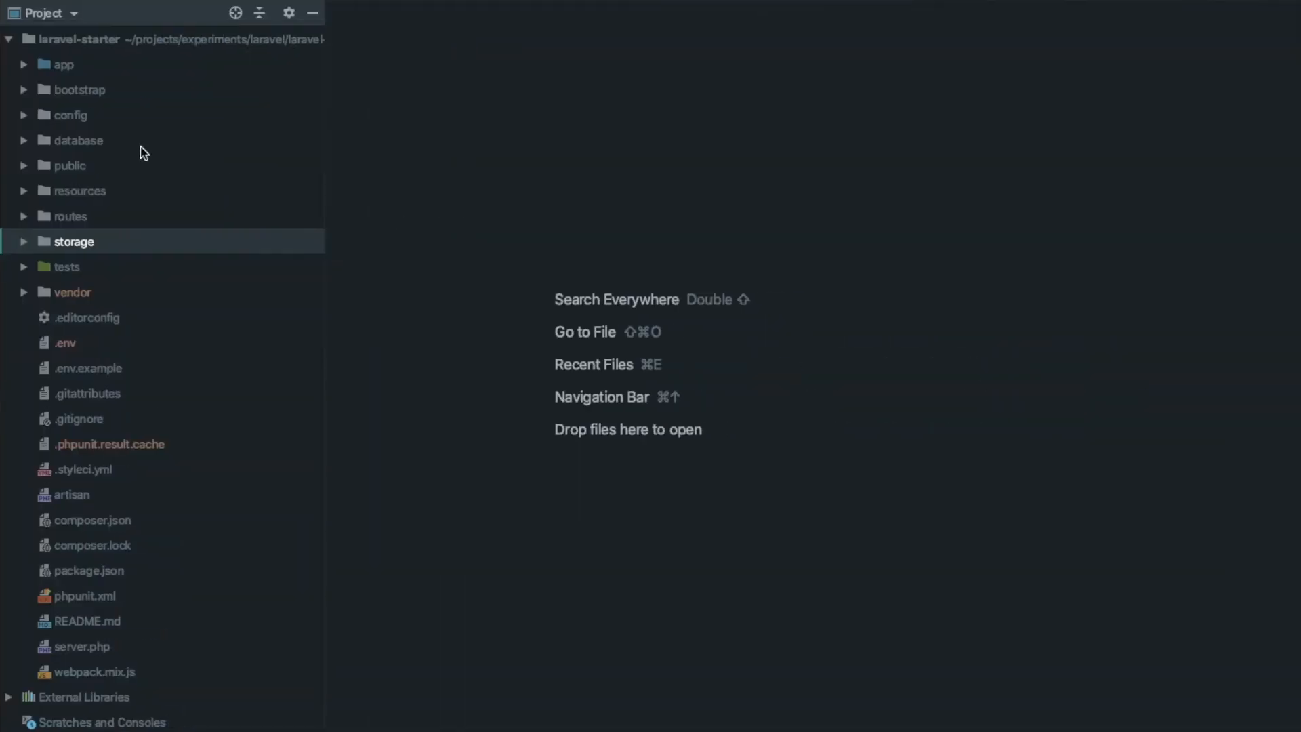
# In LogRoute.php's handle method, assign $next($request) to $response and return $response.
pyautogui.click(63, 63)
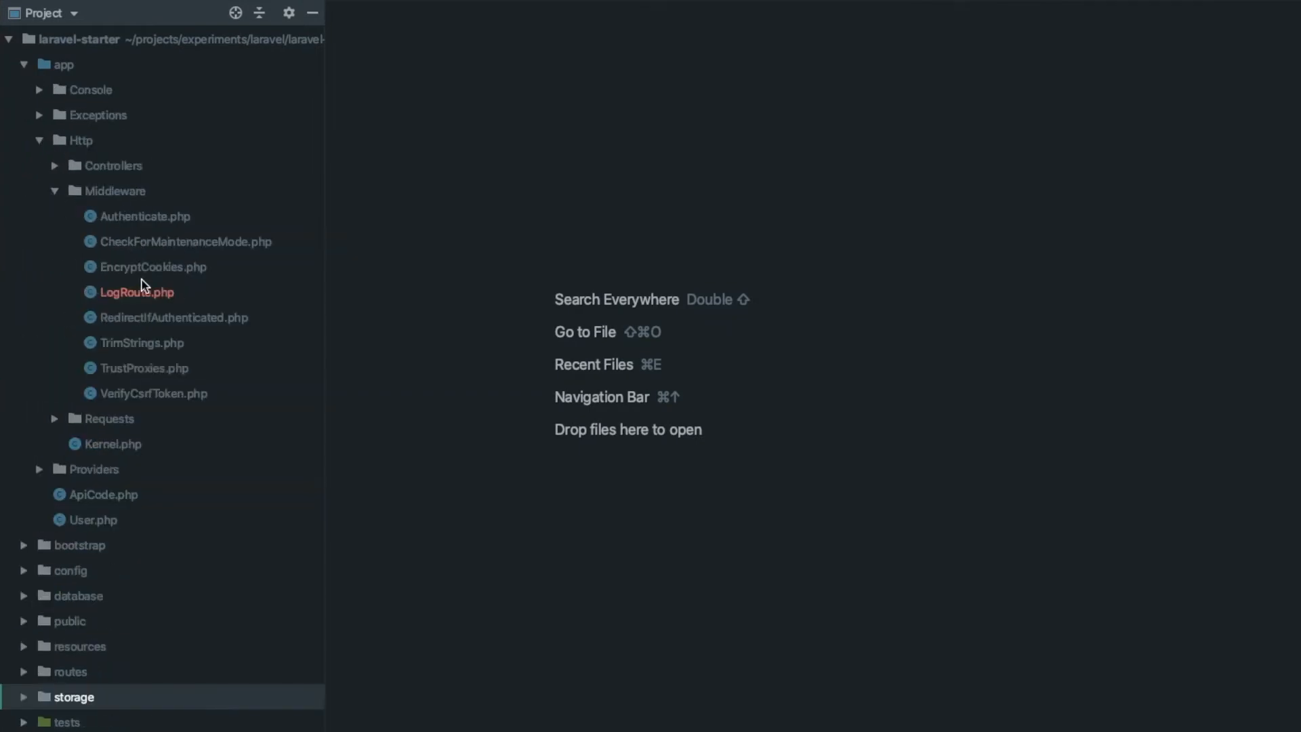
pyautogui.click(137, 293)
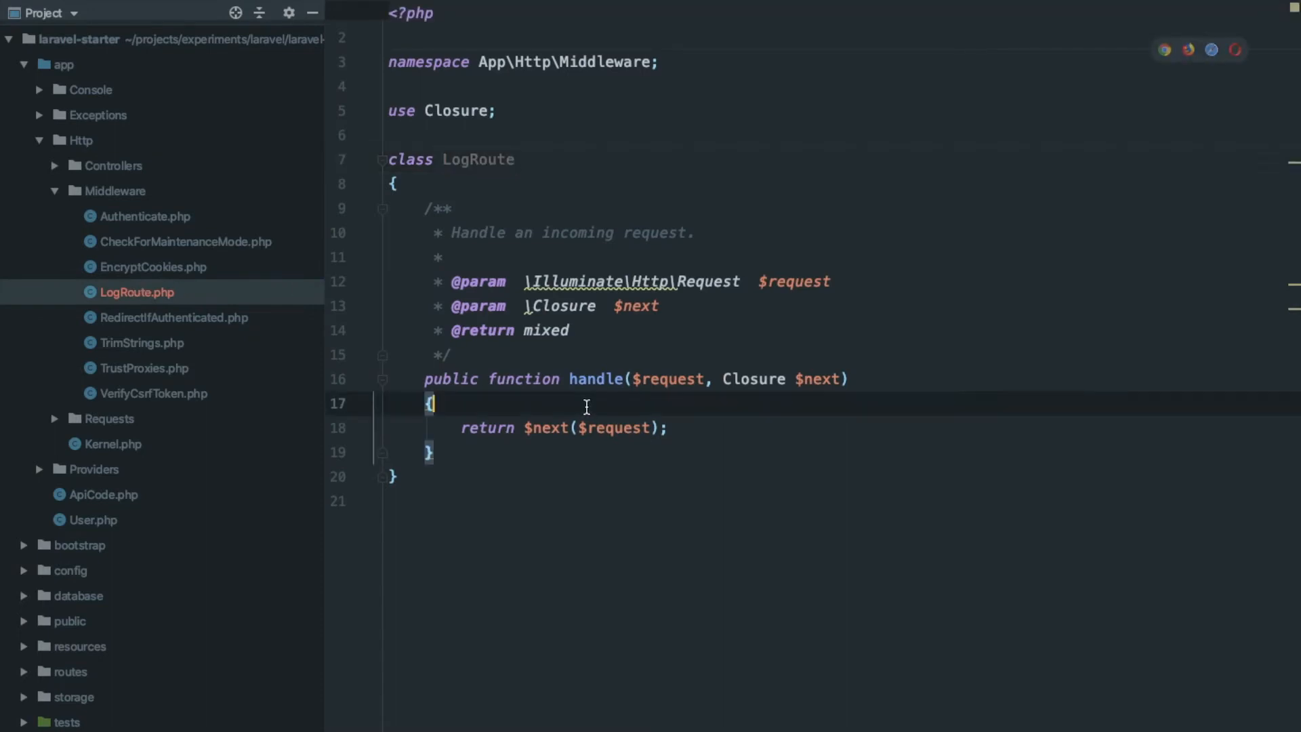
pyautogui.press('enter')
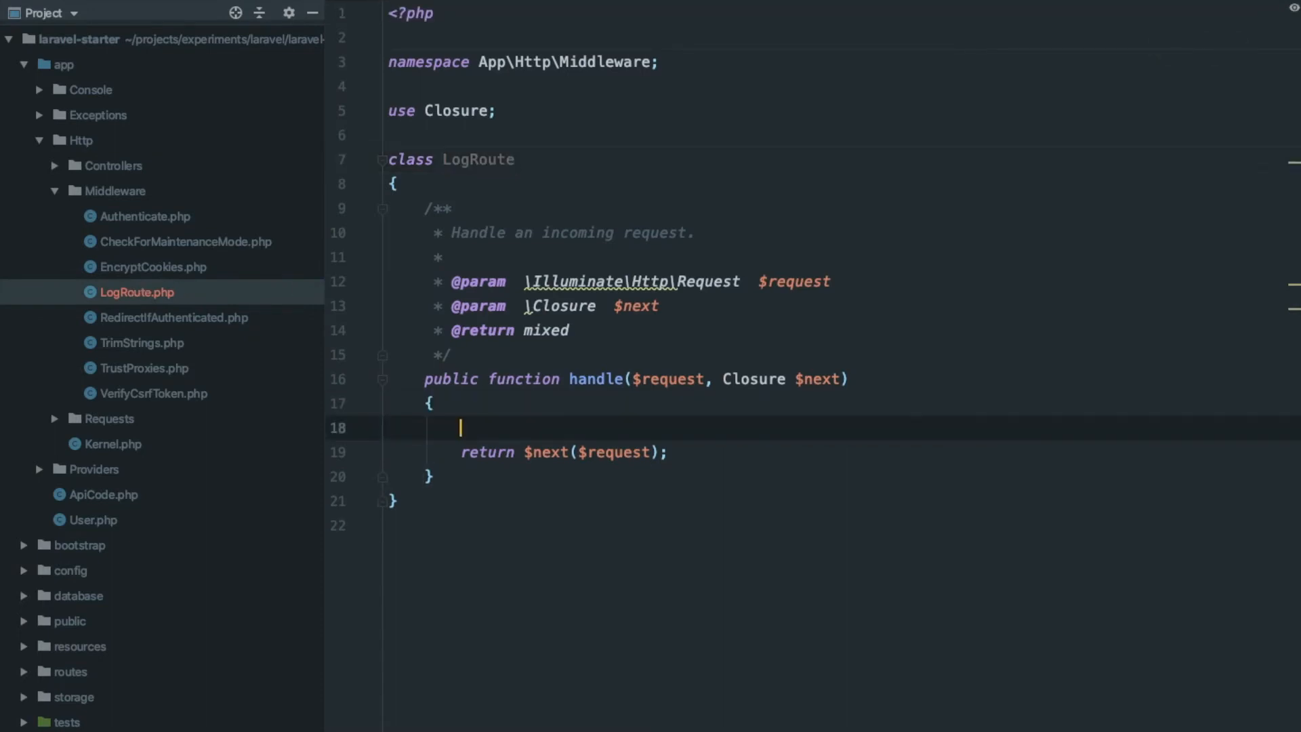
pyautogui.write('$re')
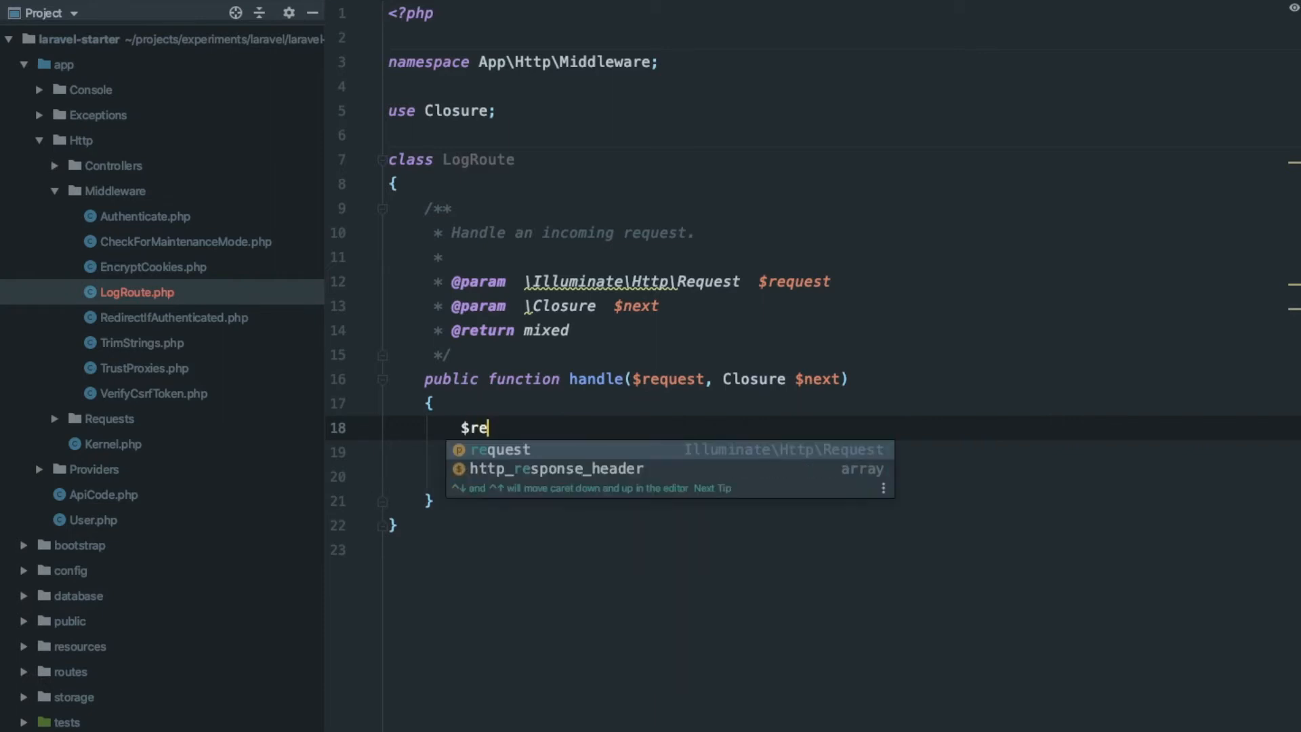
pyautogui.write('sponse =')
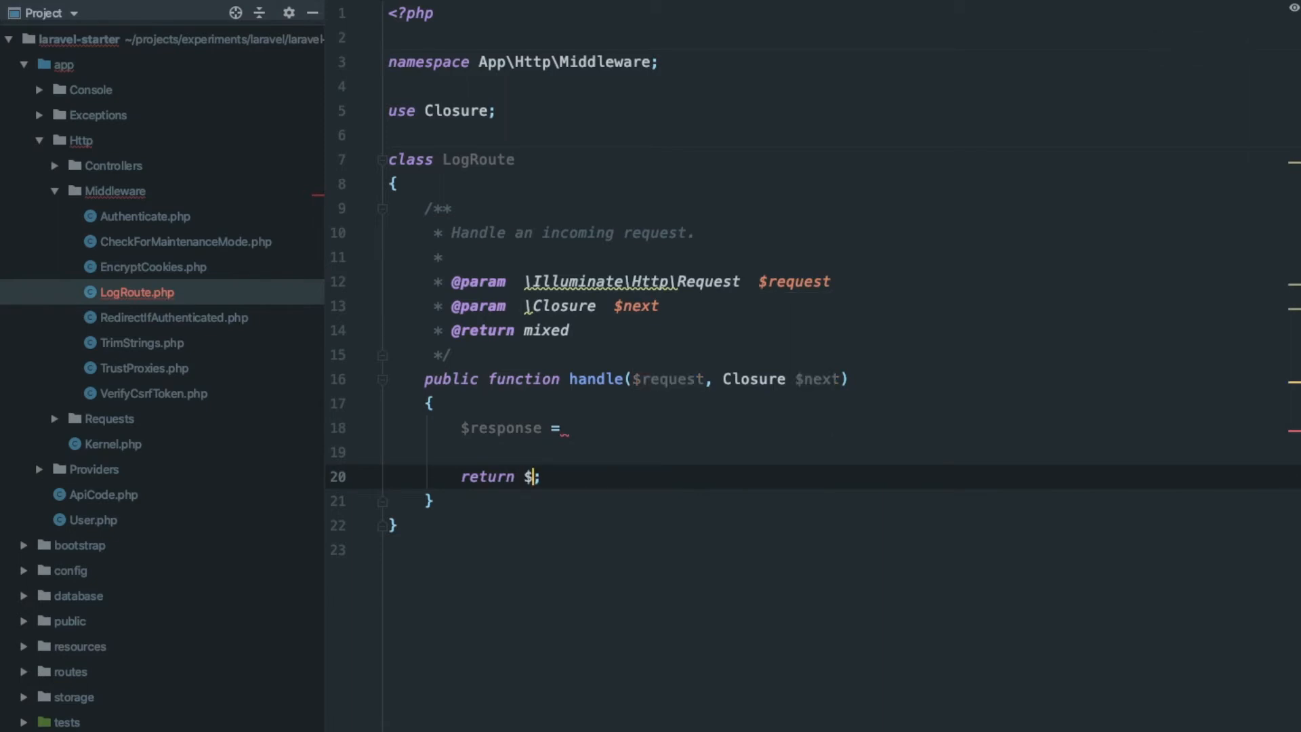
pyautogui.write('respo')
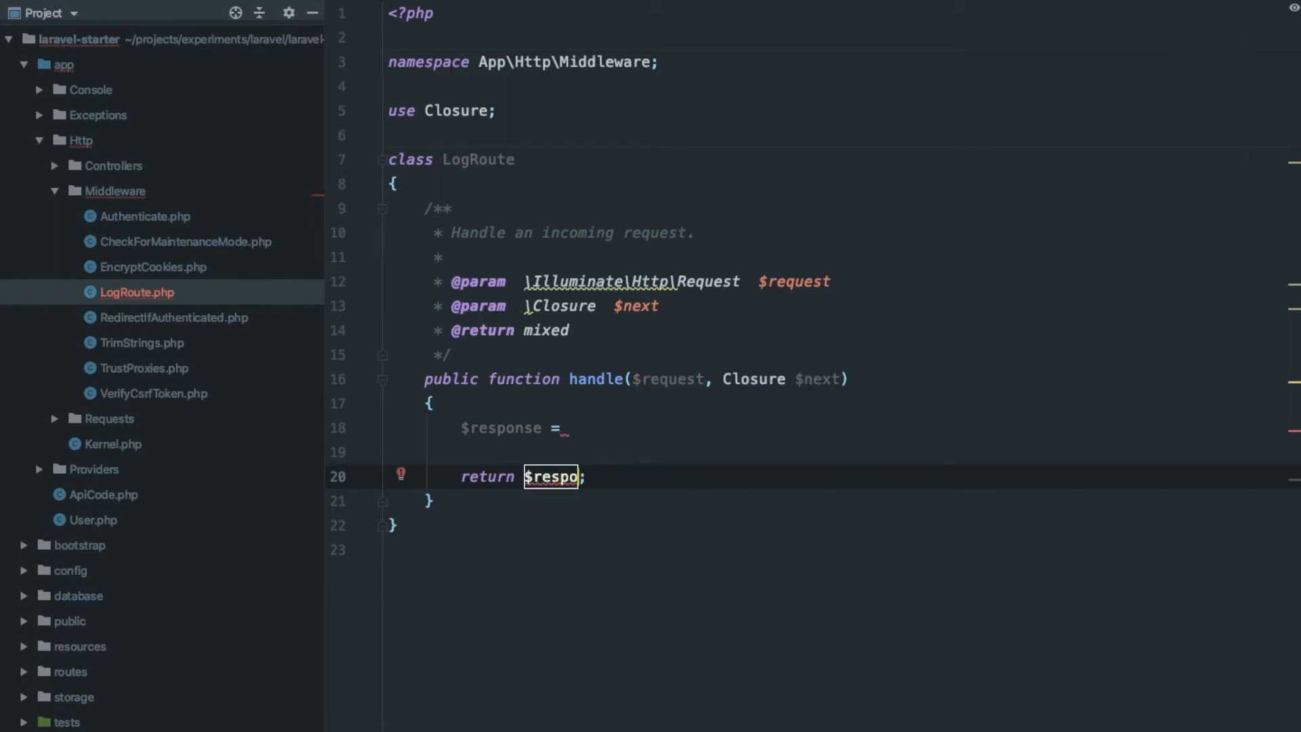
pyautogui.write('$next($request);')
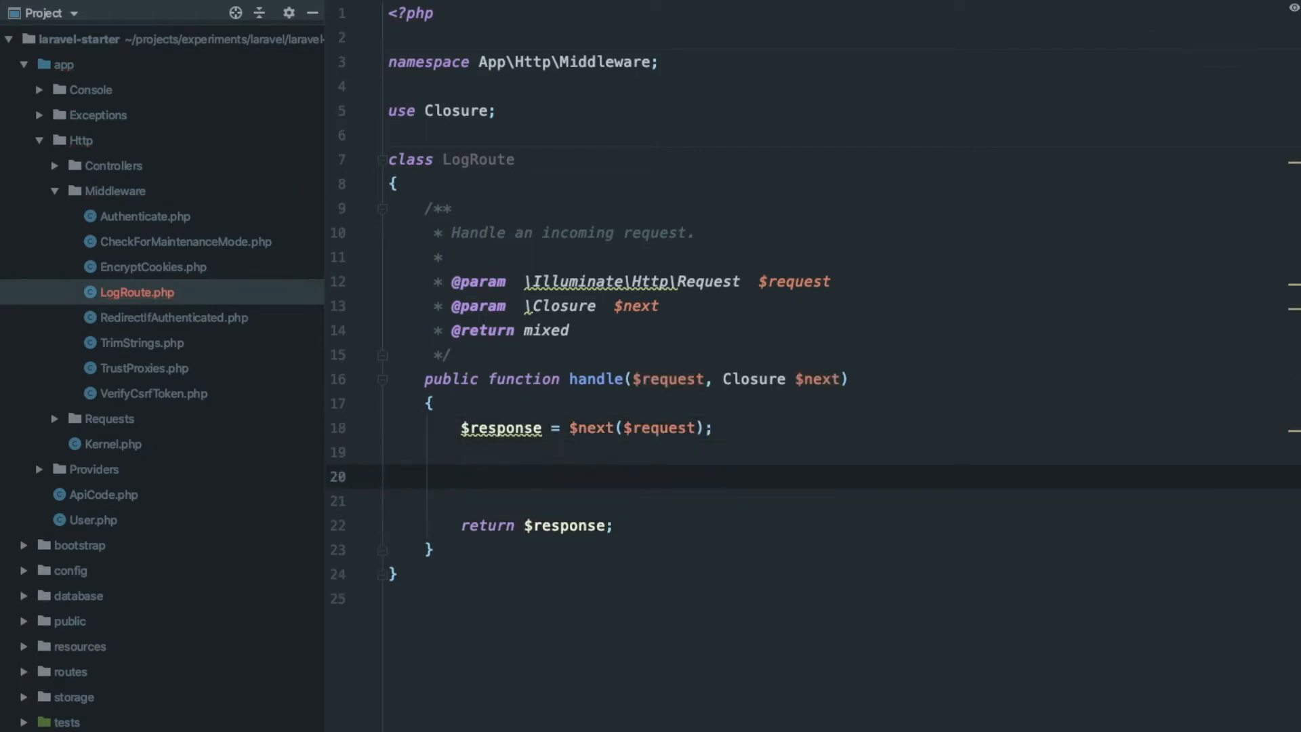
# Inside a local-environment check, start a $log array with the request URI and METHOD entries.
pyautogui.write("if (app()->environment('")
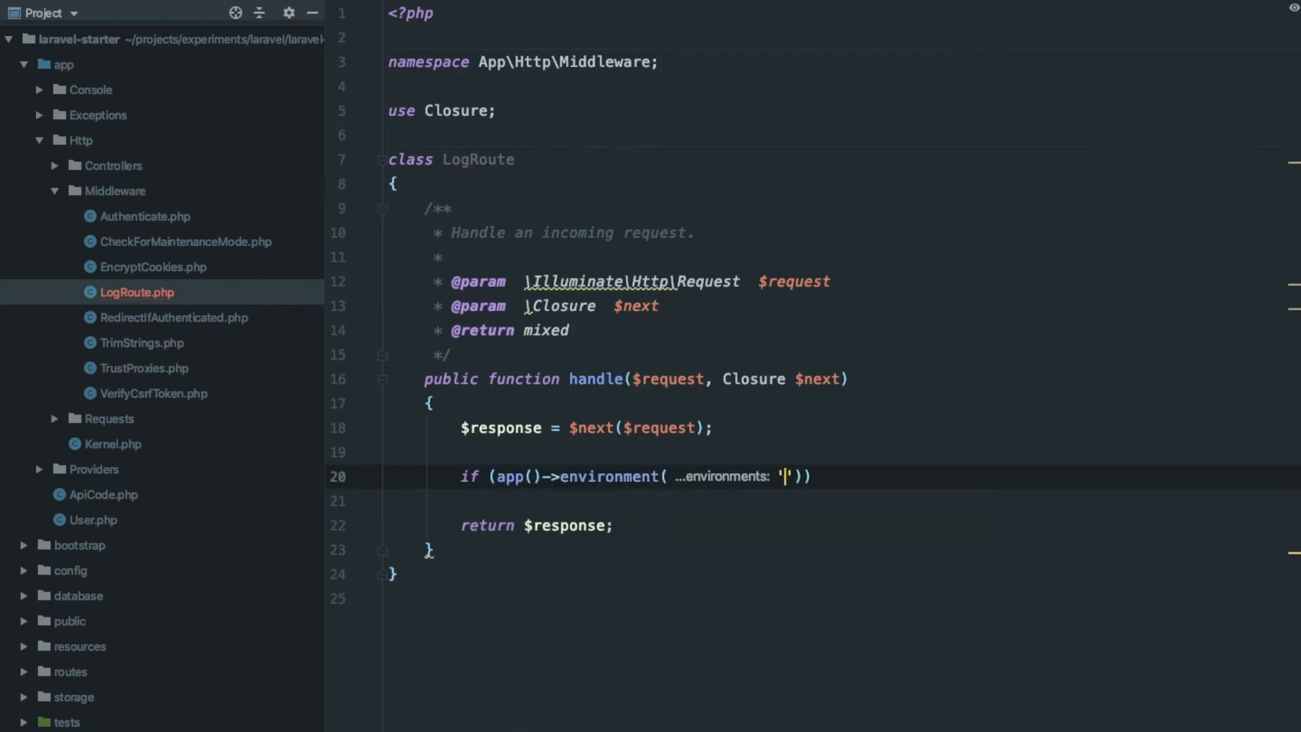
pyautogui.write("local') {")
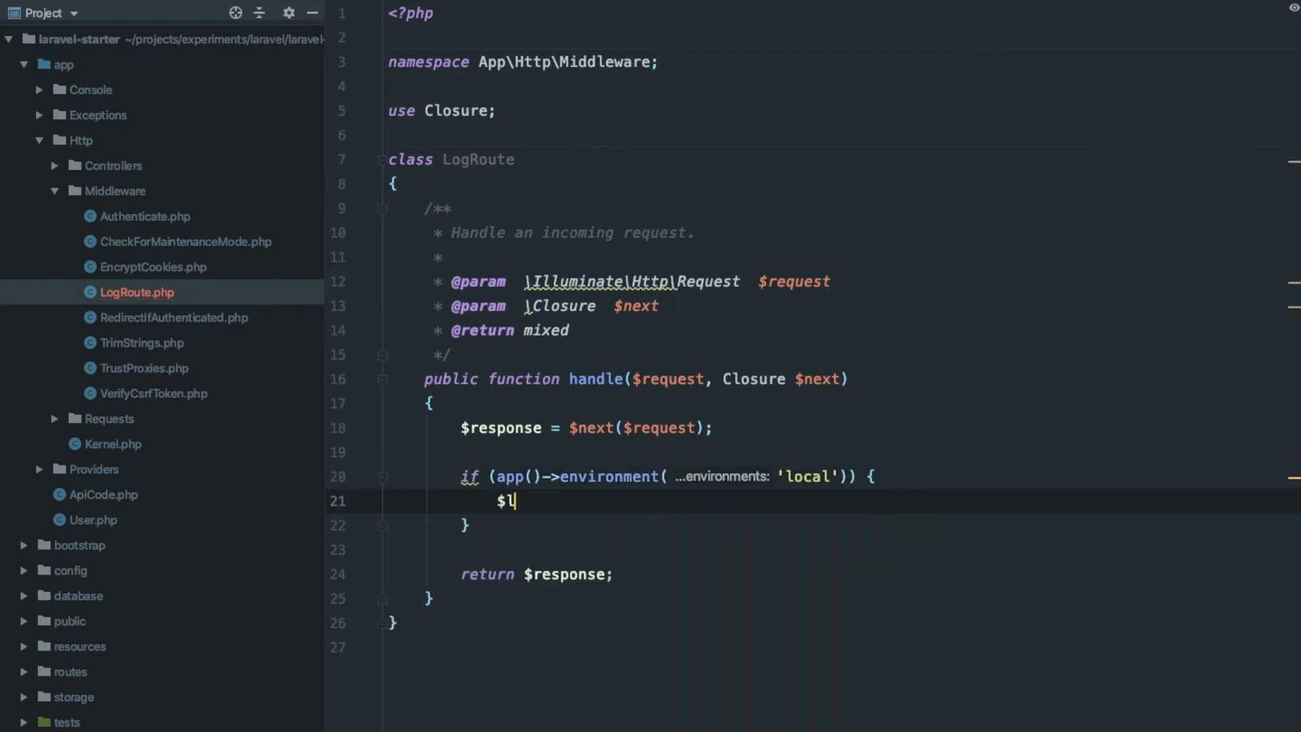
pyautogui.write('og = []')
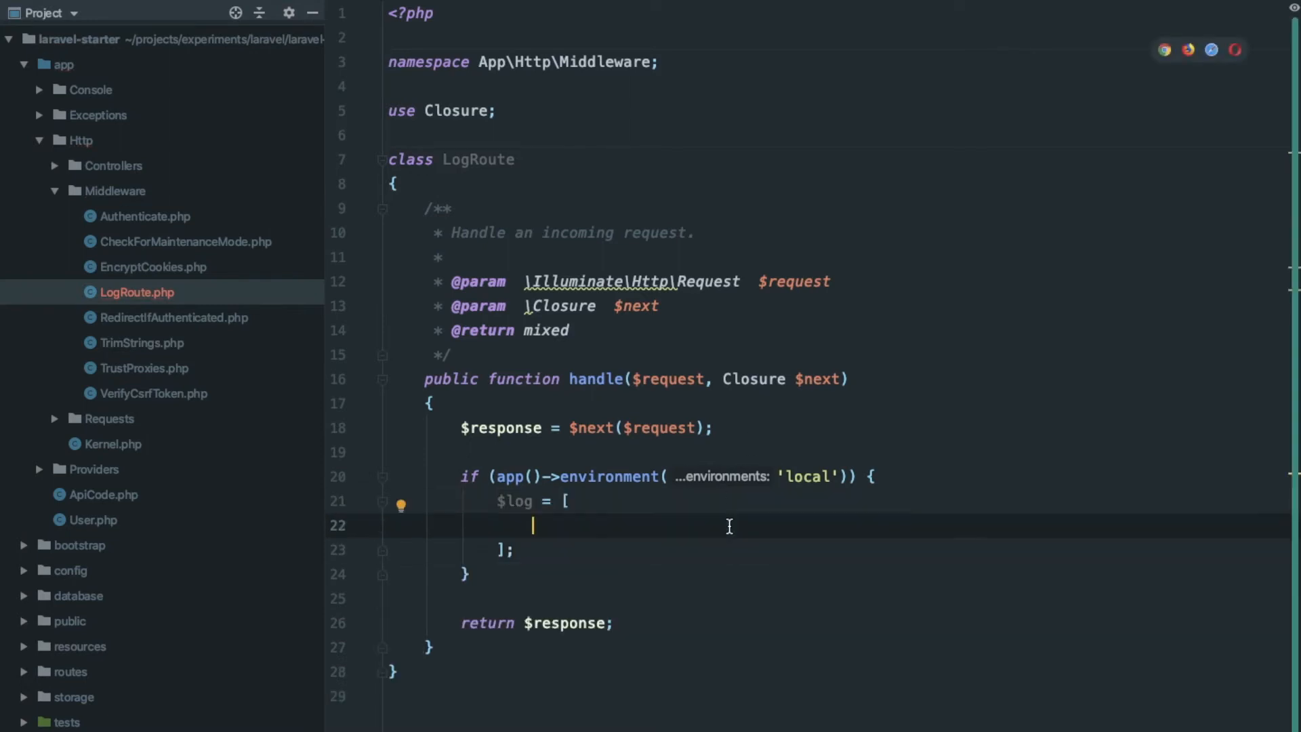
pyautogui.write("'URI'")
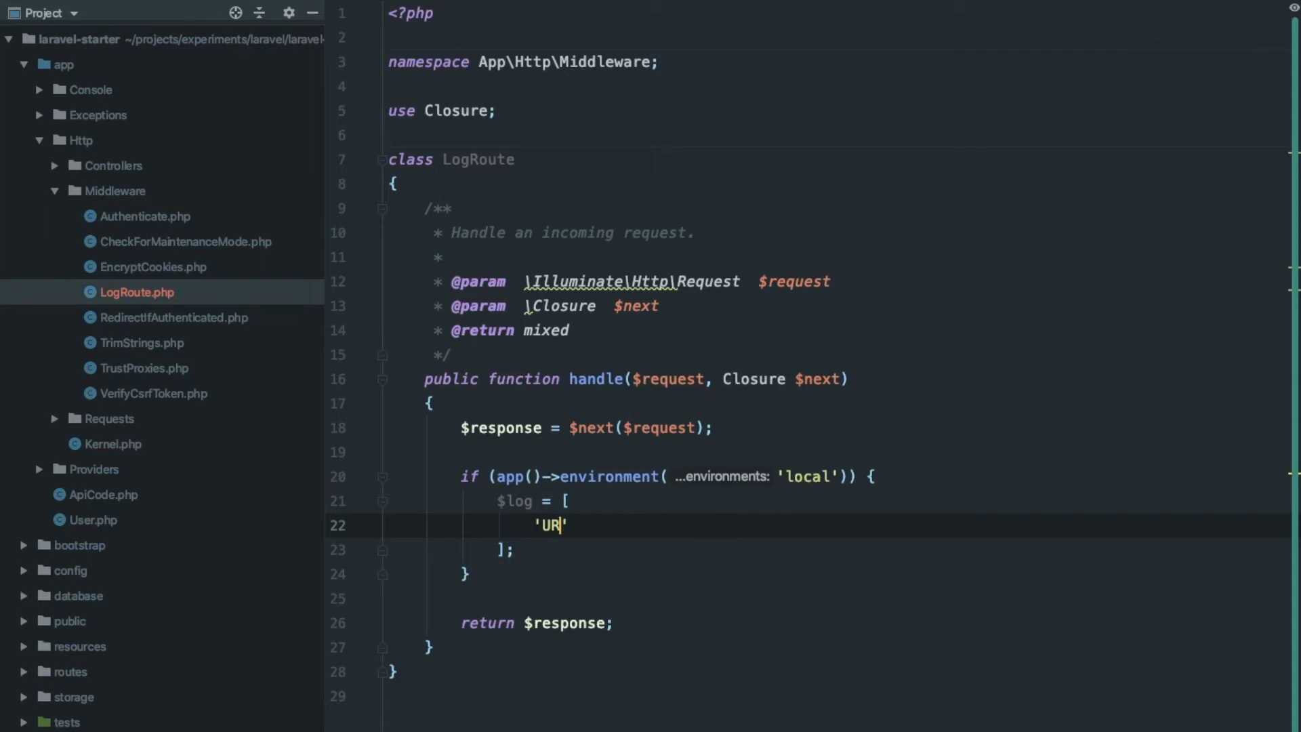
pyautogui.write("I' =>")
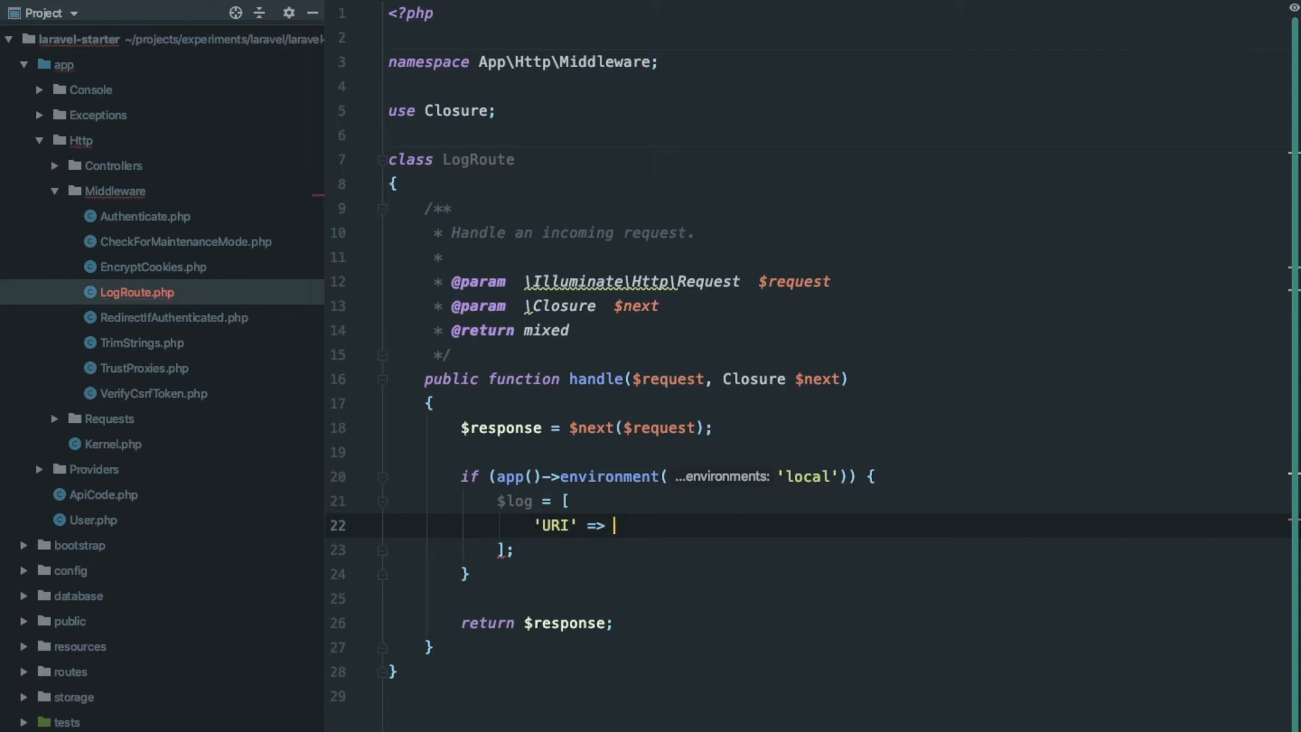
pyautogui.write('$request->getUri(),')
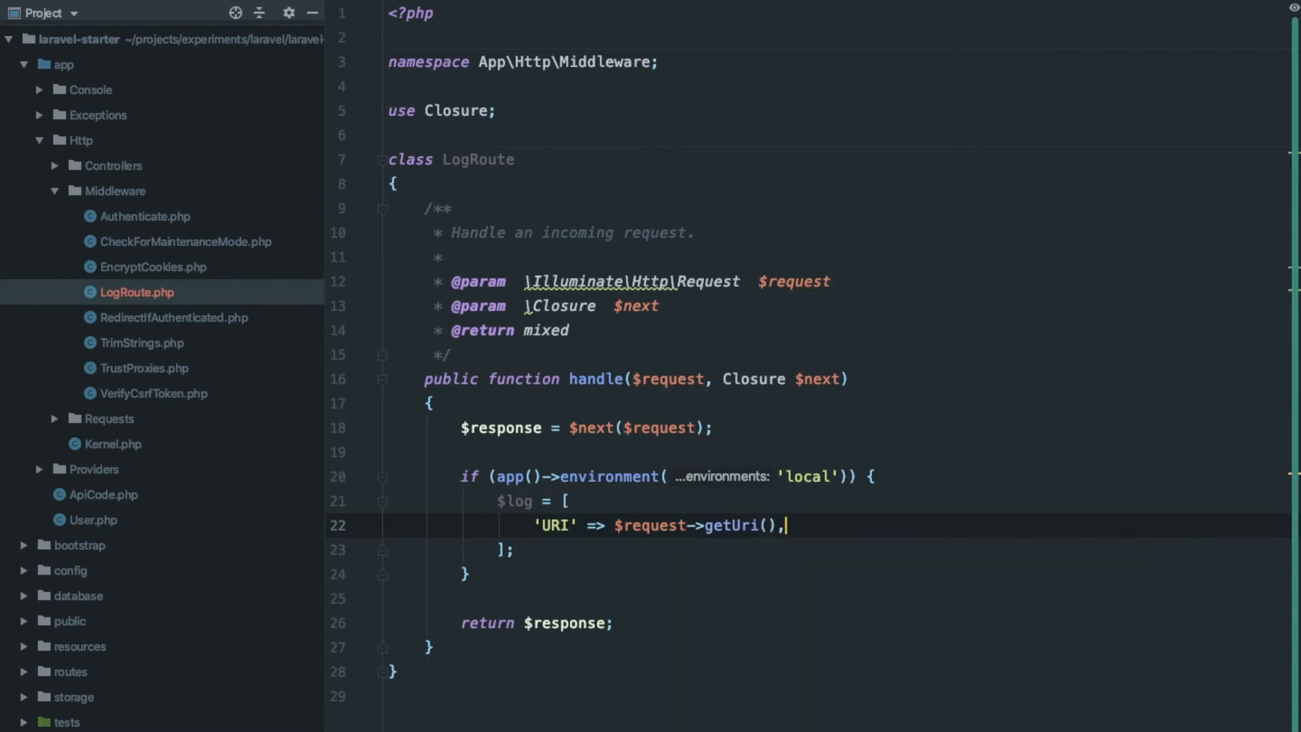
pyautogui.write("'METHOD' =>")
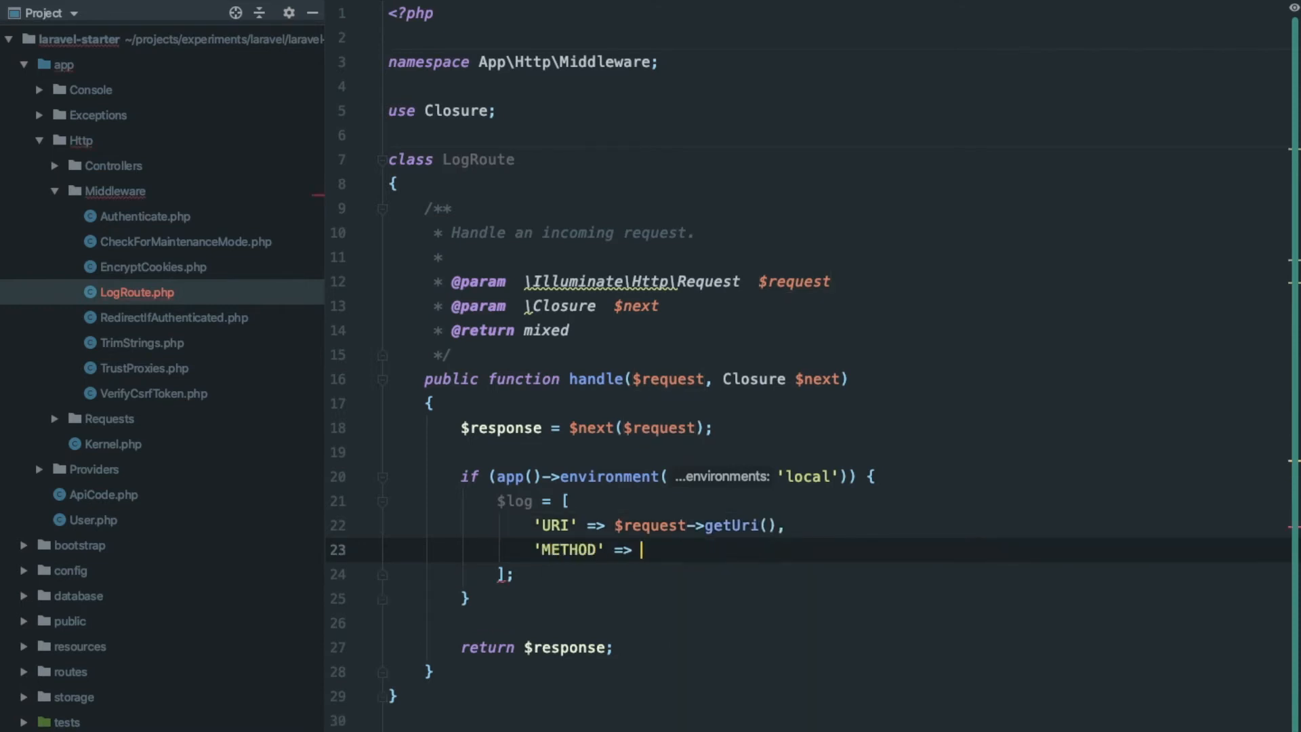
pyautogui.write('$request->getMethod()')
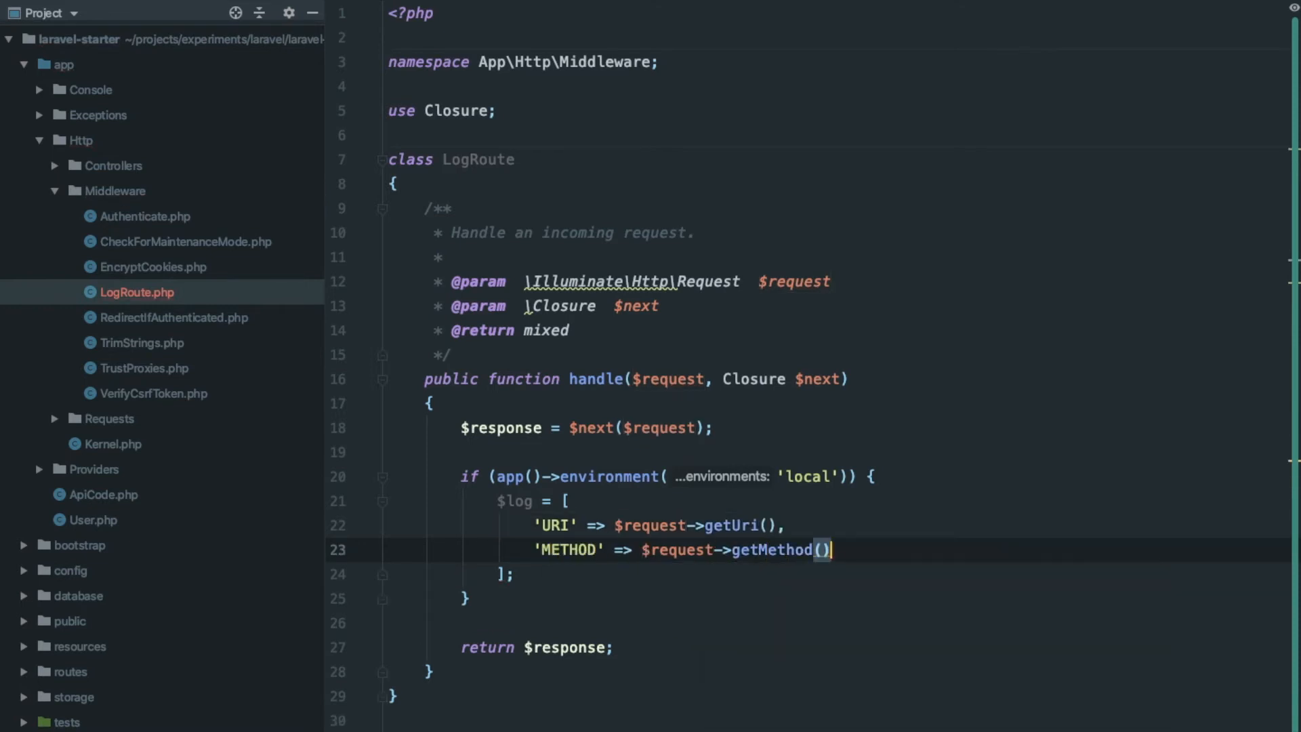
# Add REQUEST_BODY and RESPONSE content to $log and log it with Log::info(json_encode($log)).
pyautogui.write("'REQU")
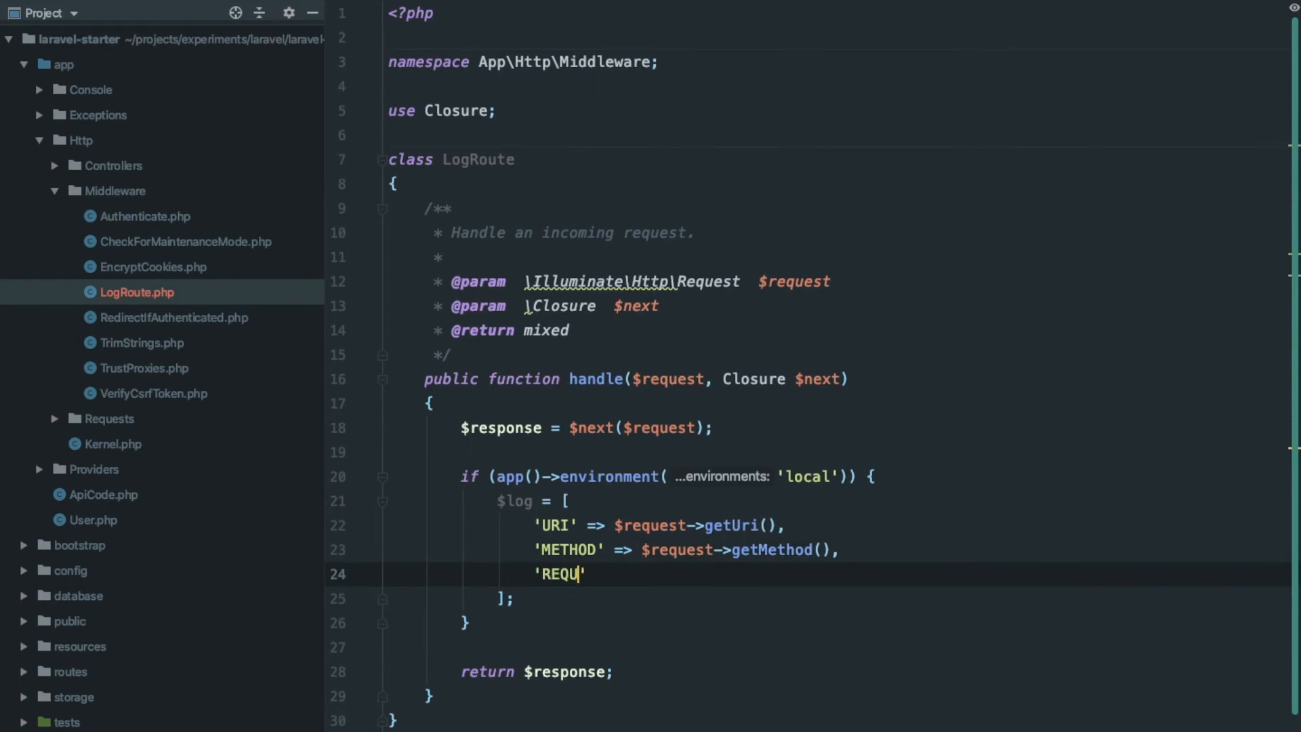
pyautogui.write("EST_BODY' =>")
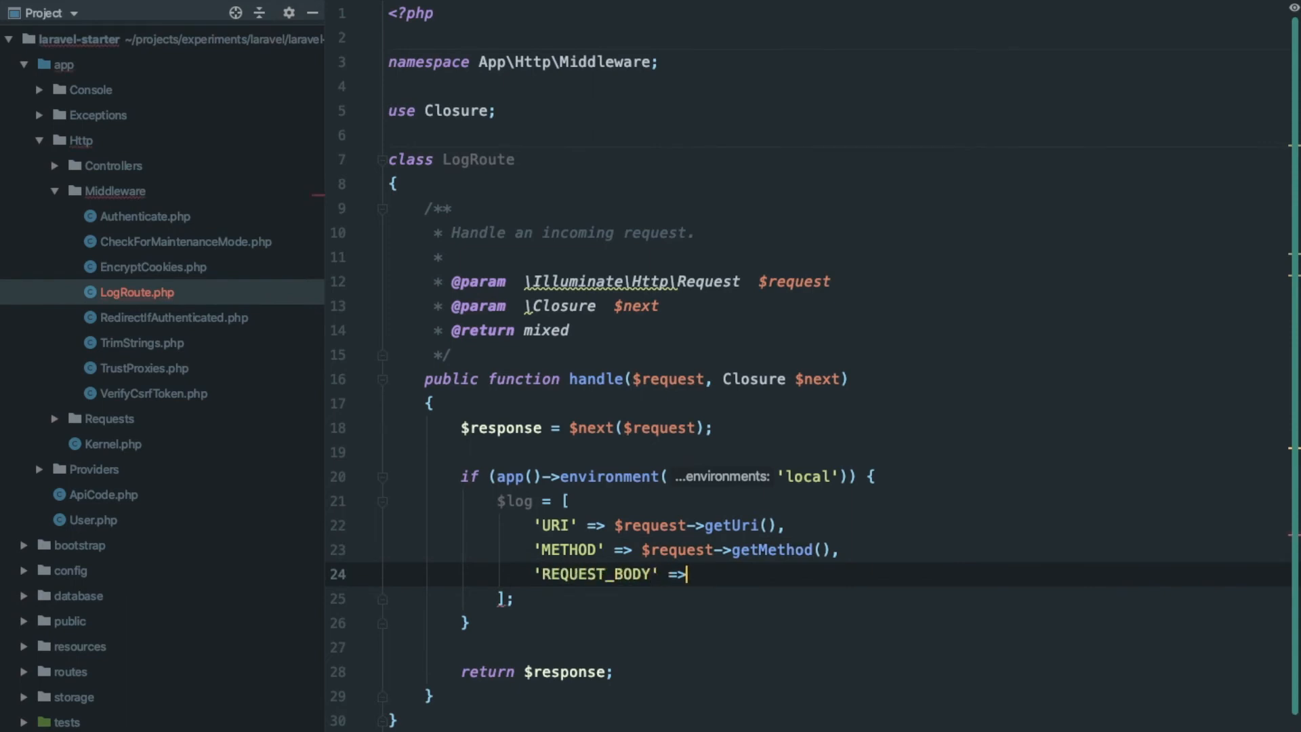
pyautogui.write('$request->all()')
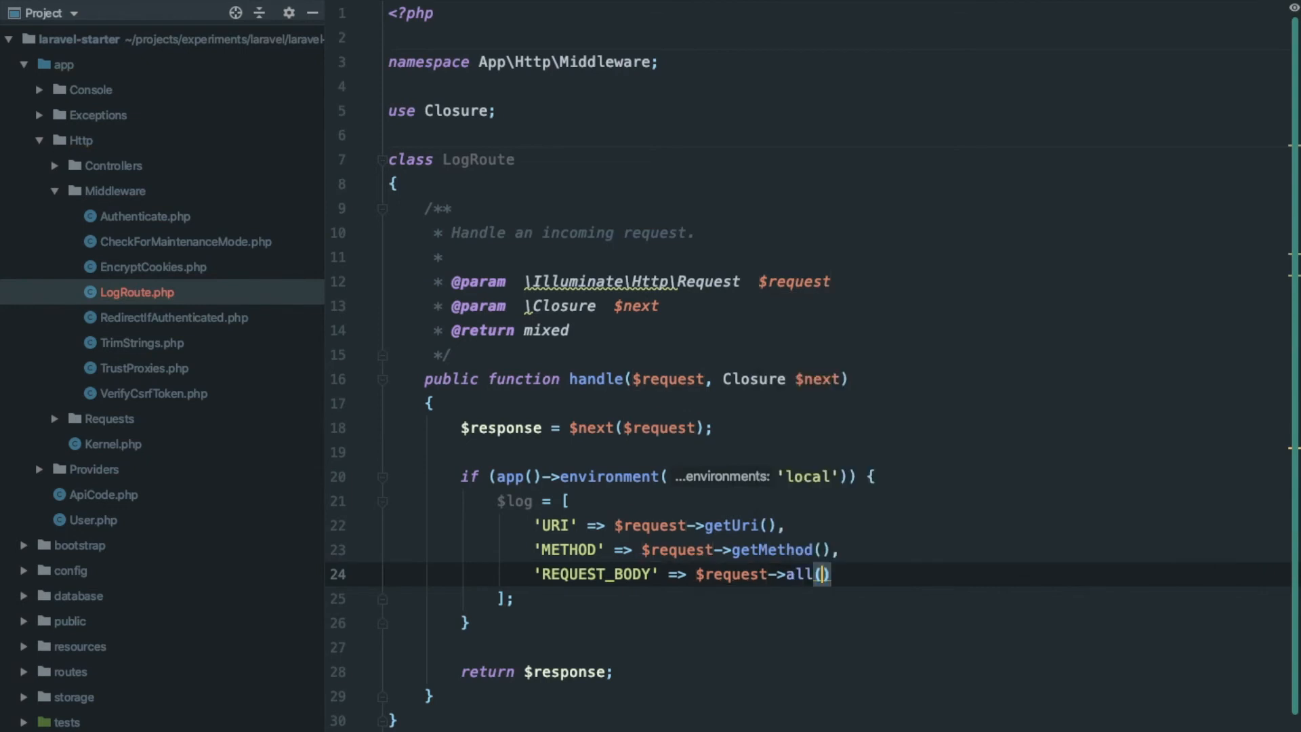
pyautogui.write("'RESPONS")
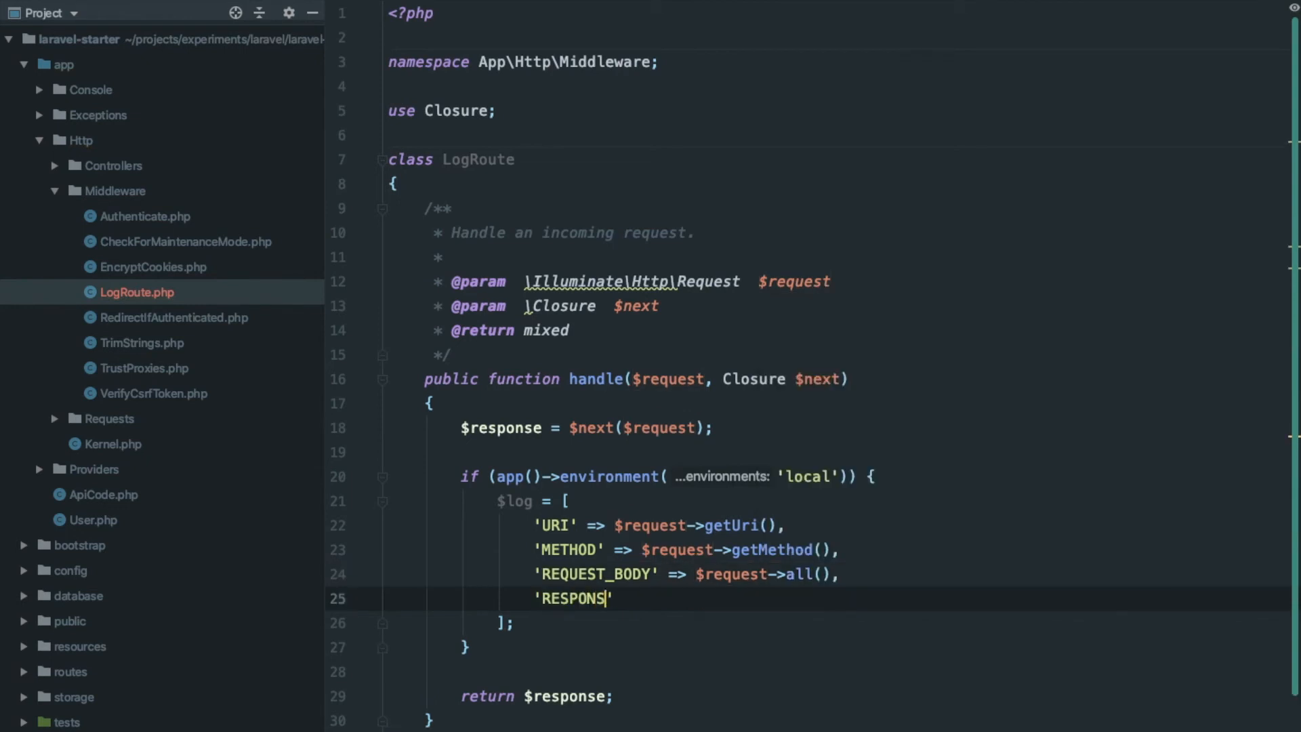
pyautogui.write("E' => $response->getContent")
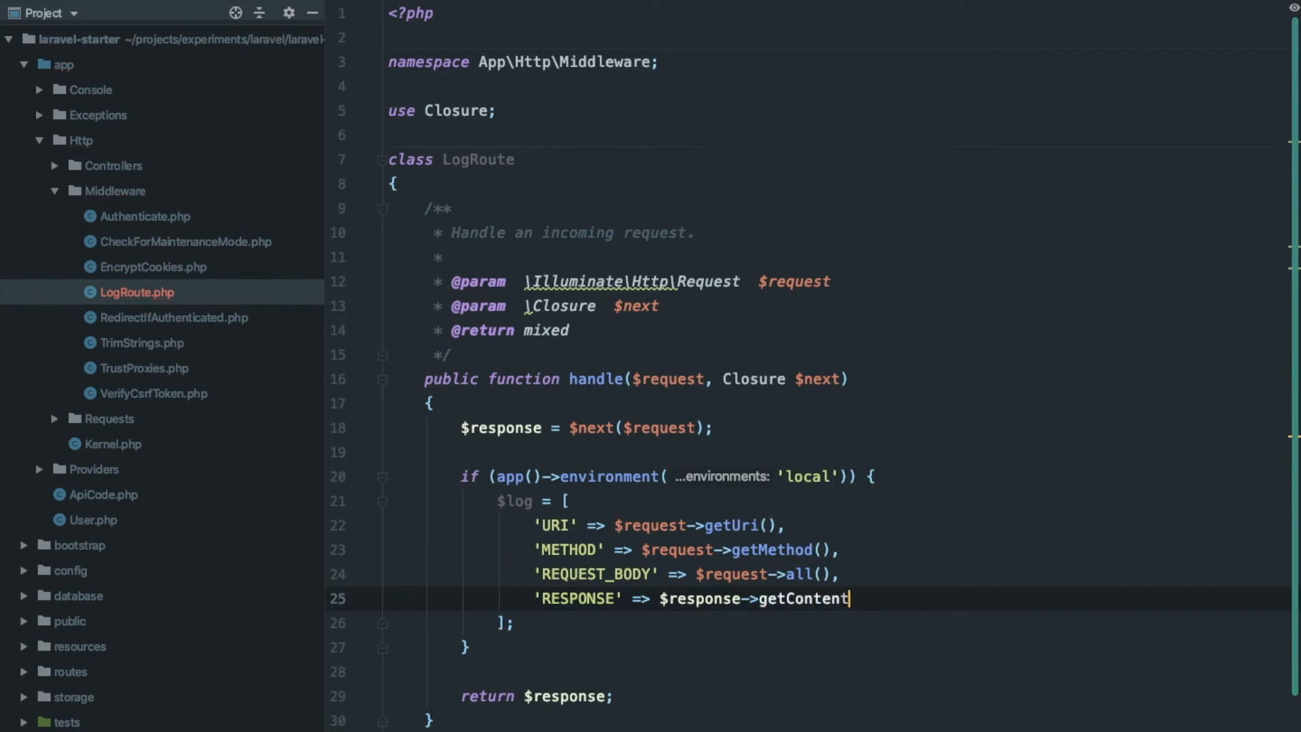
pyautogui.write('()')
pyautogui.write('Log::info();')
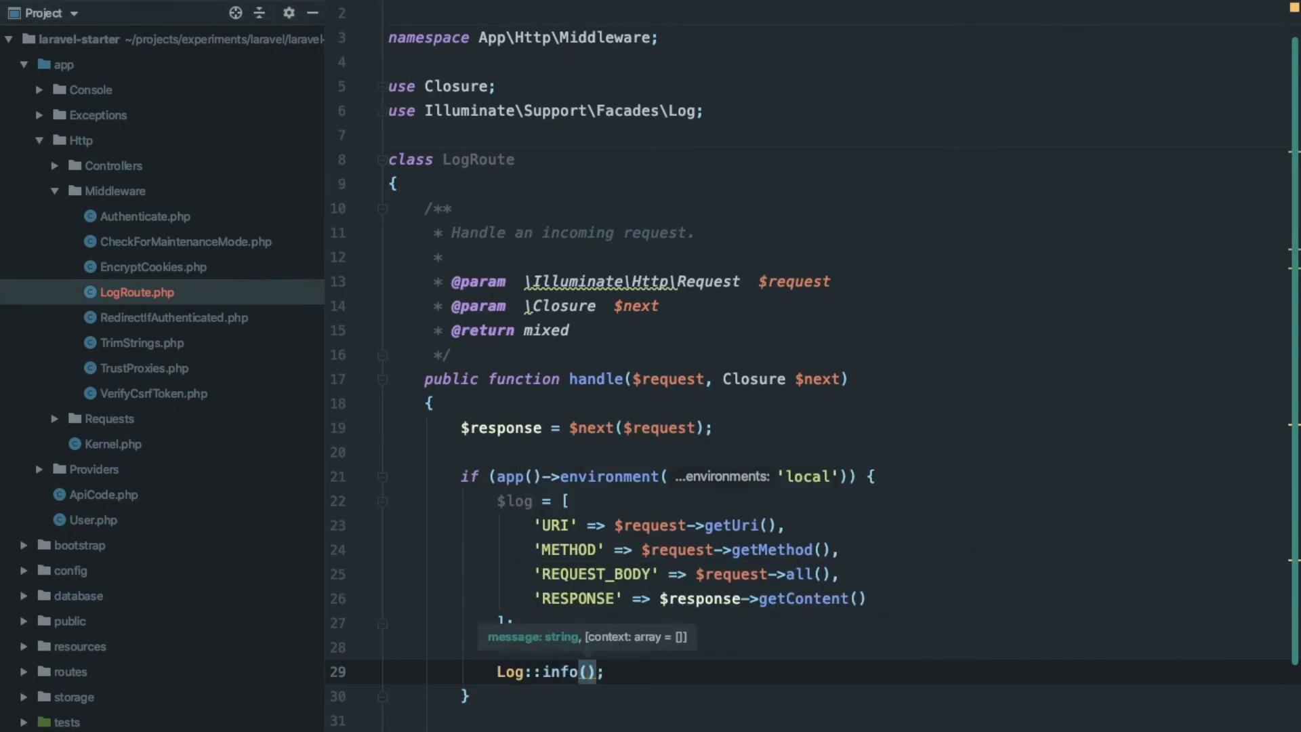
pyautogui.write('json_encode($log')
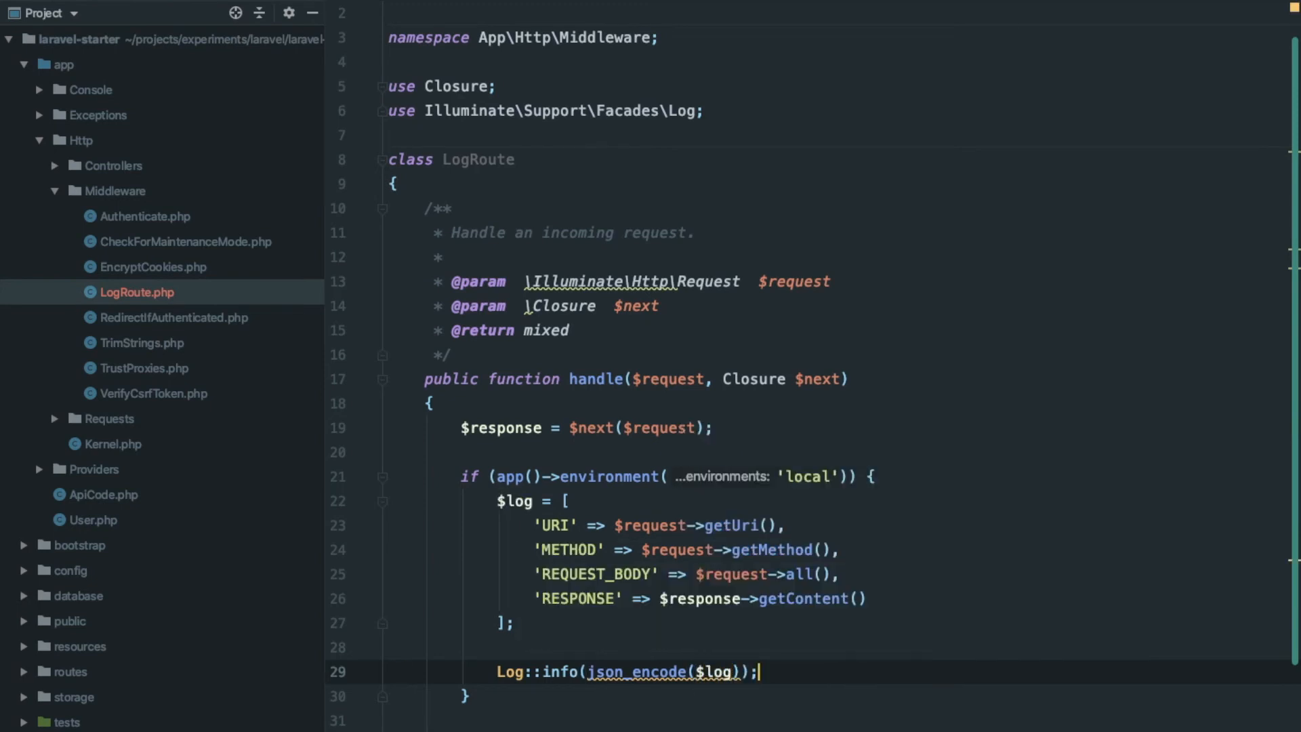
# In Kernel.php's $routeMiddleware, add 'log.route' => LogRoute::class.
pyautogui.click(113, 444)
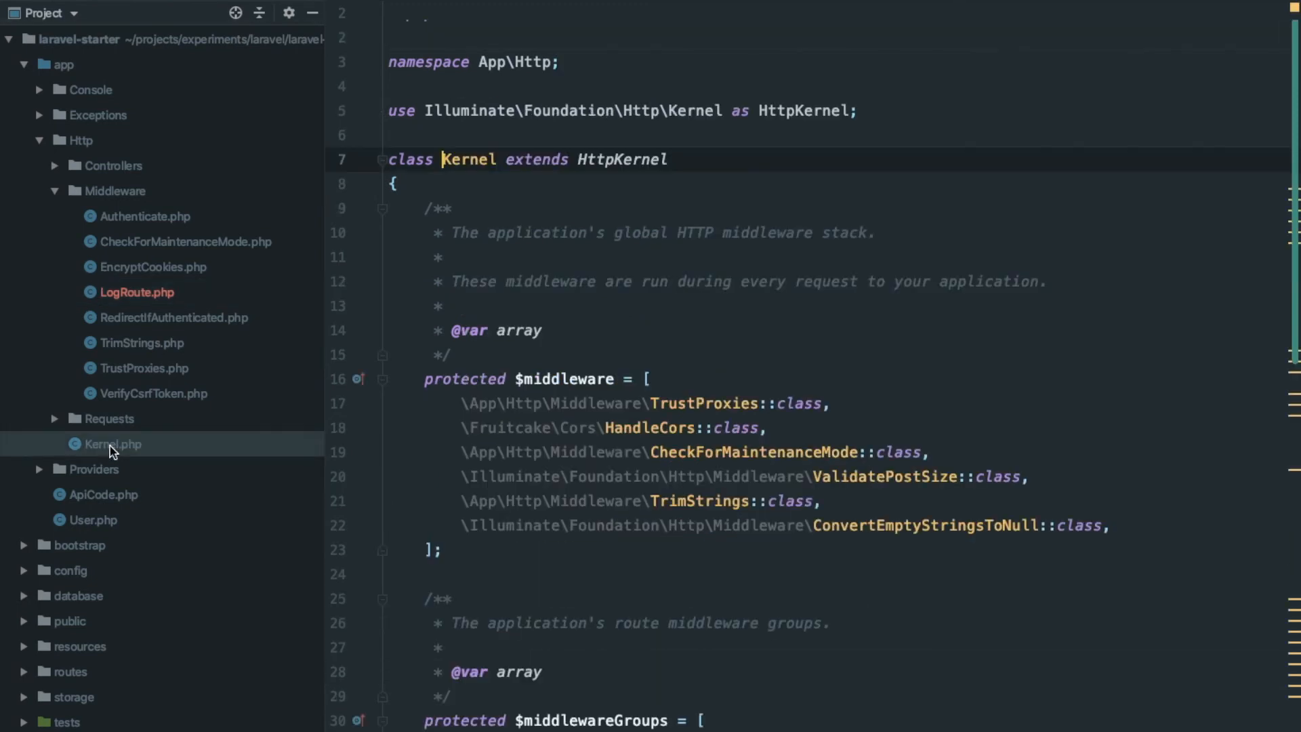
pyautogui.scroll(-3)
pyautogui.write("'")
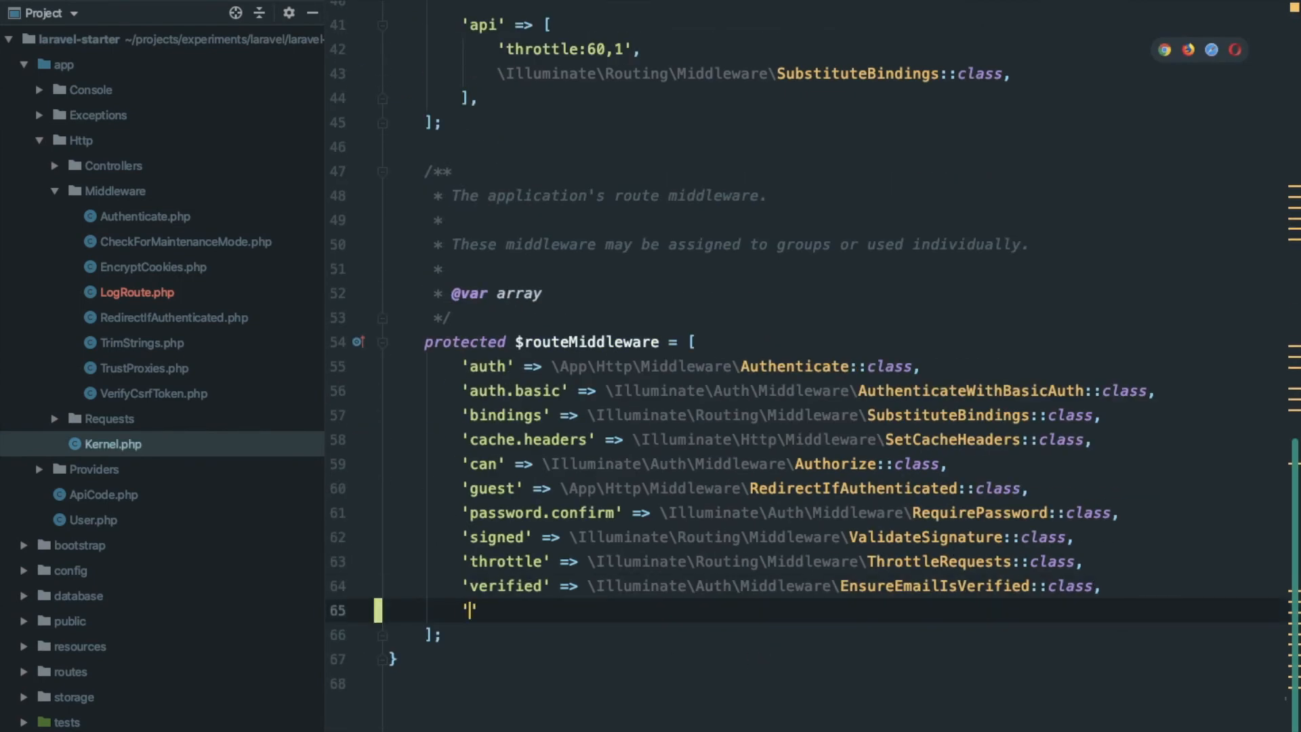
pyautogui.write('log.route')
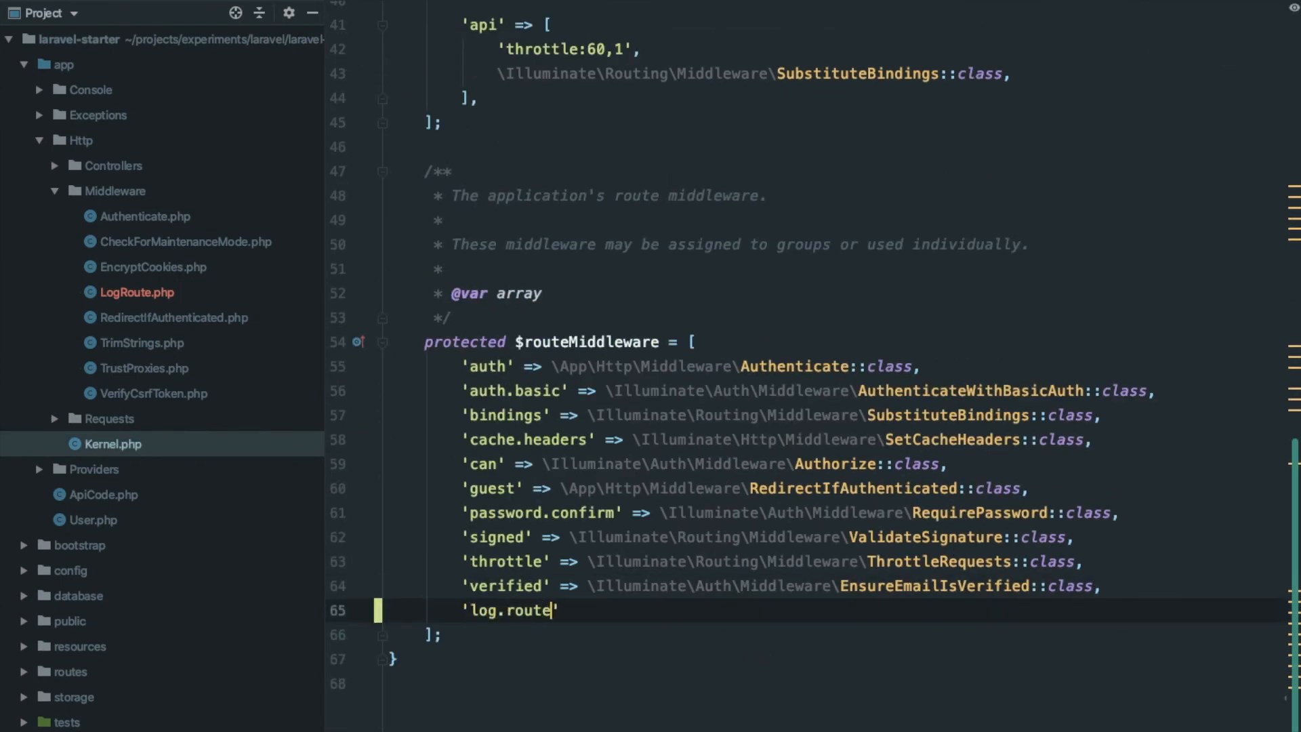
pyautogui.write('=>')
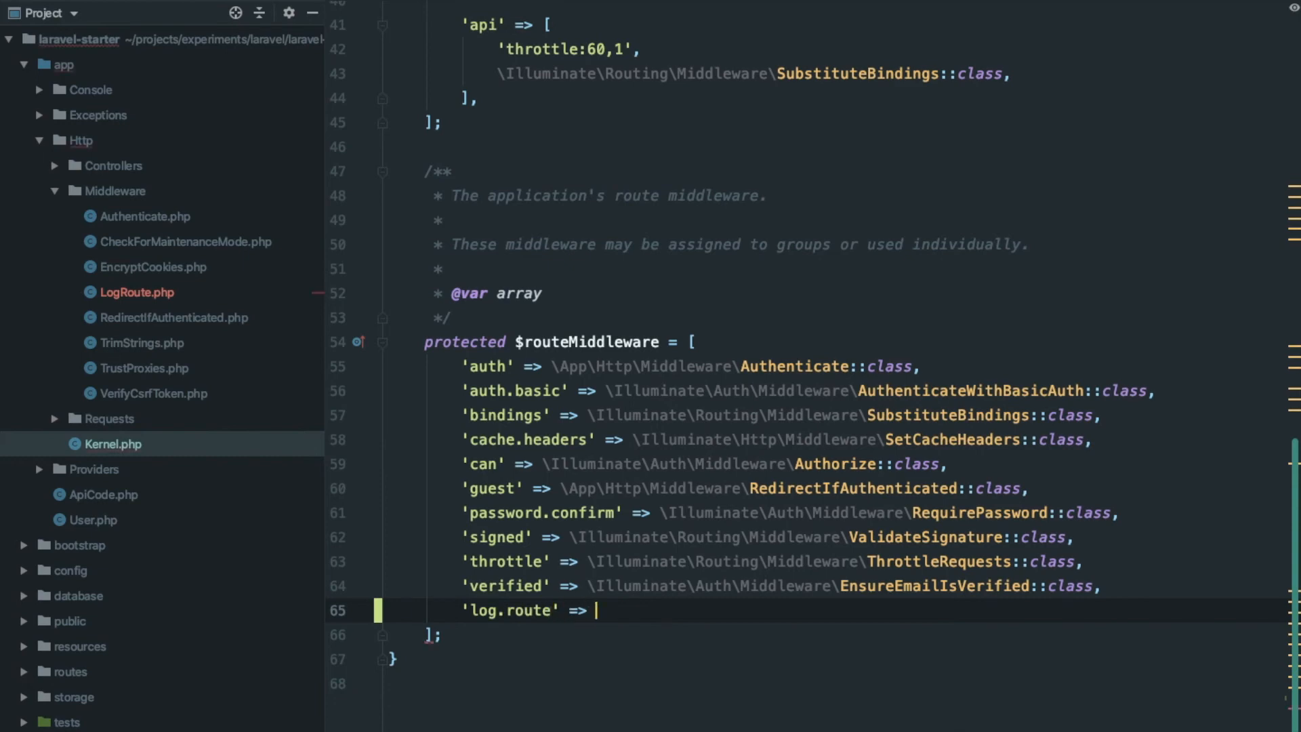
pyautogui.write('LogRoute::')
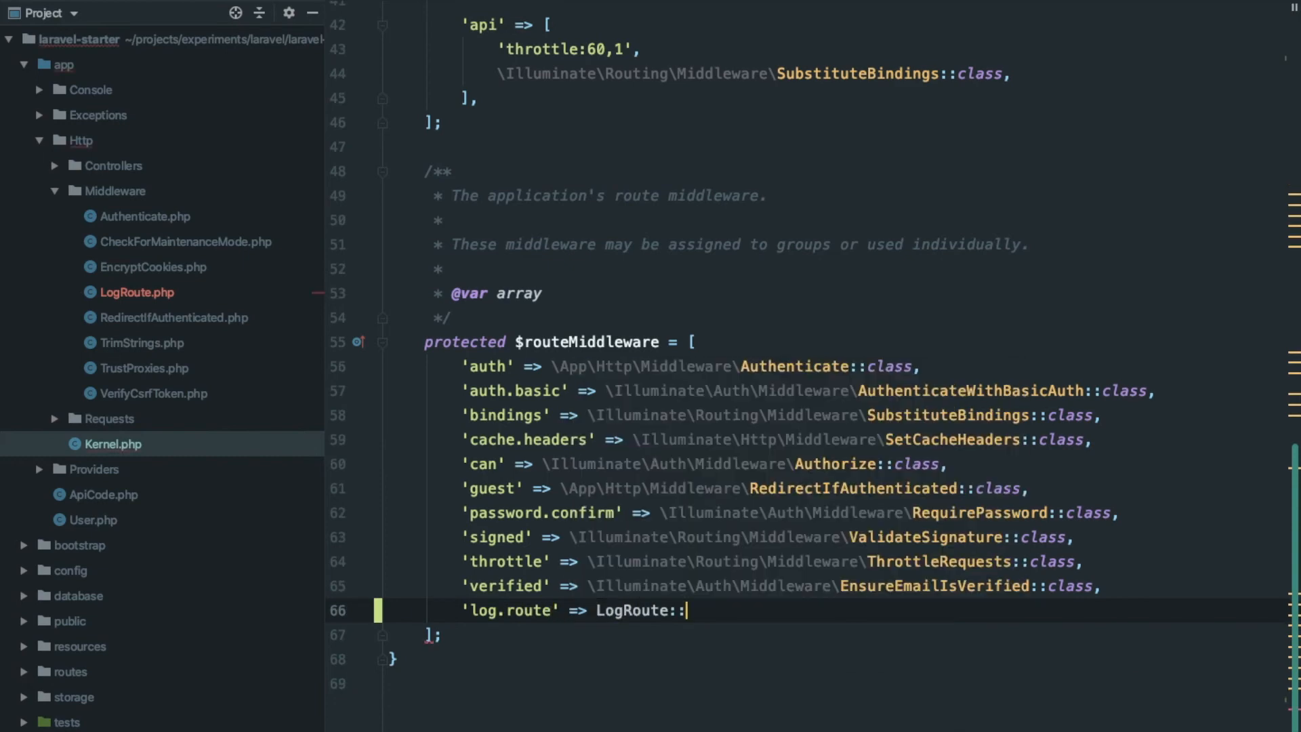
pyautogui.write('class')
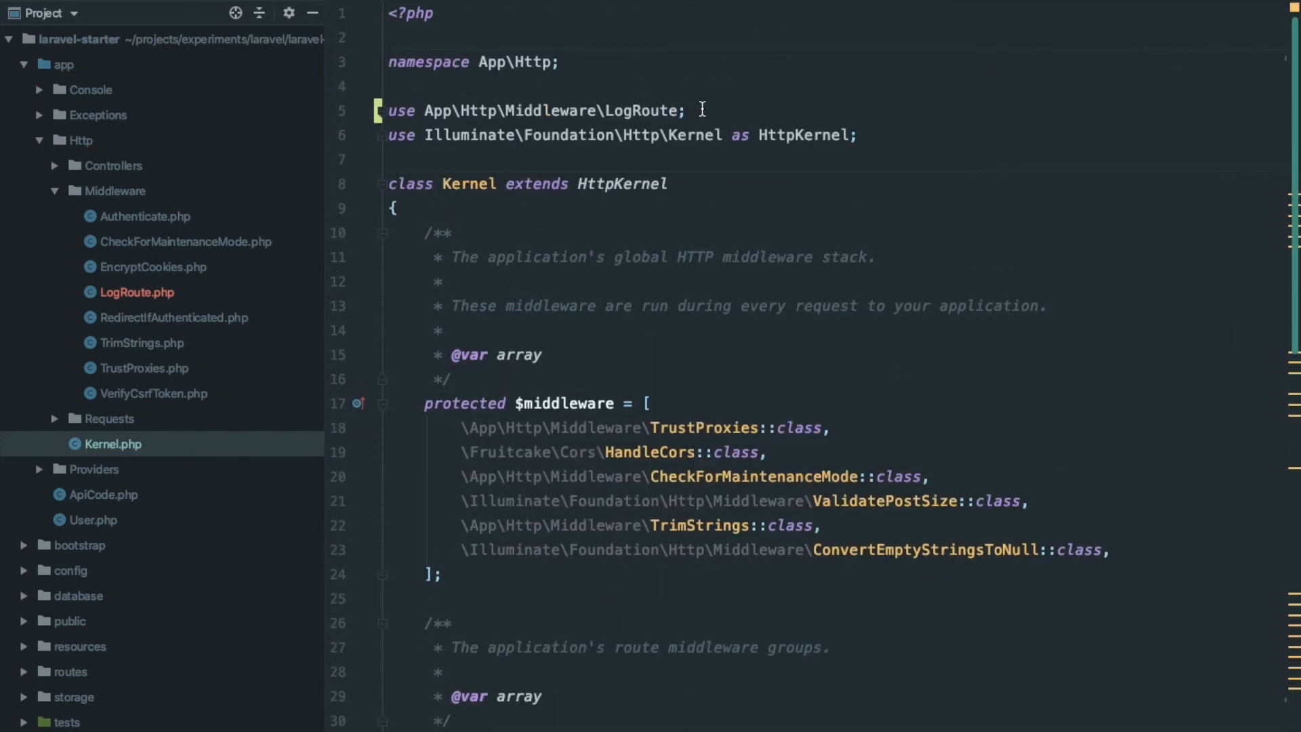
# In routes/api.php, chain ->middleware('log.route') onto the GET me route.
pyautogui.write('api')
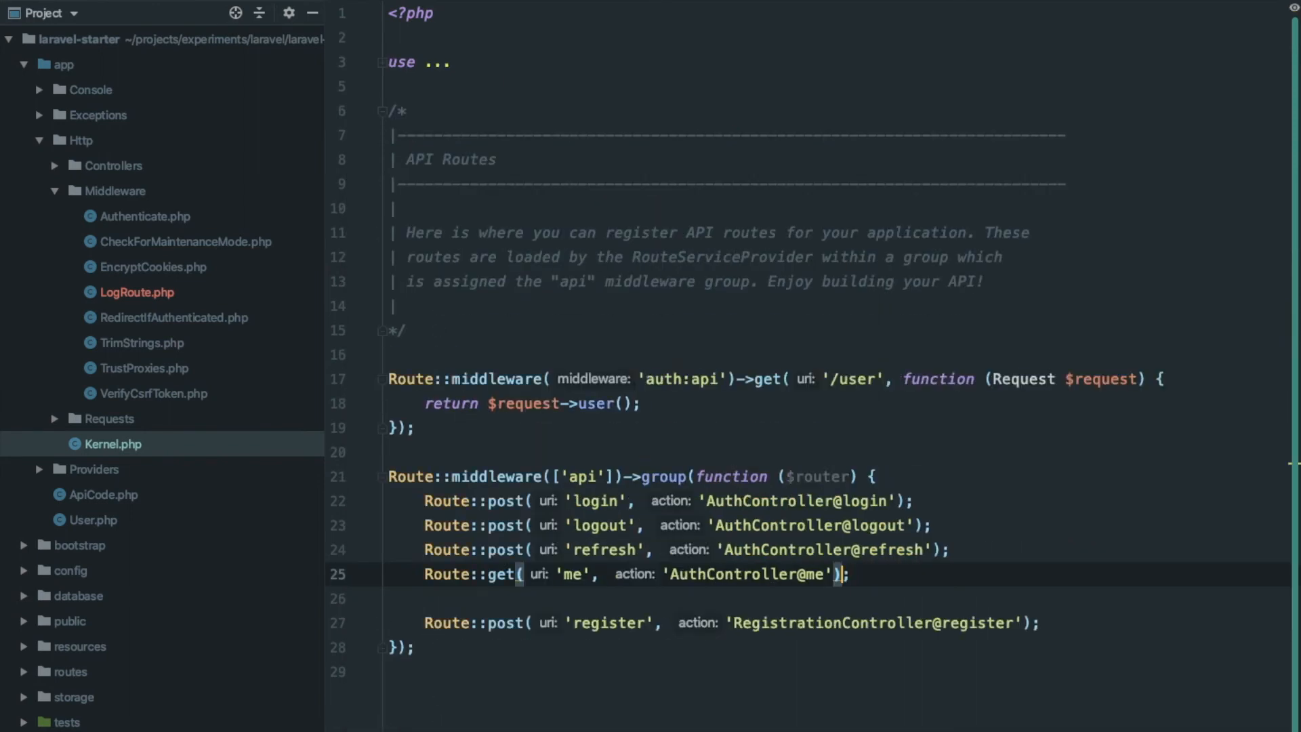
pyautogui.write("->middleware('log")
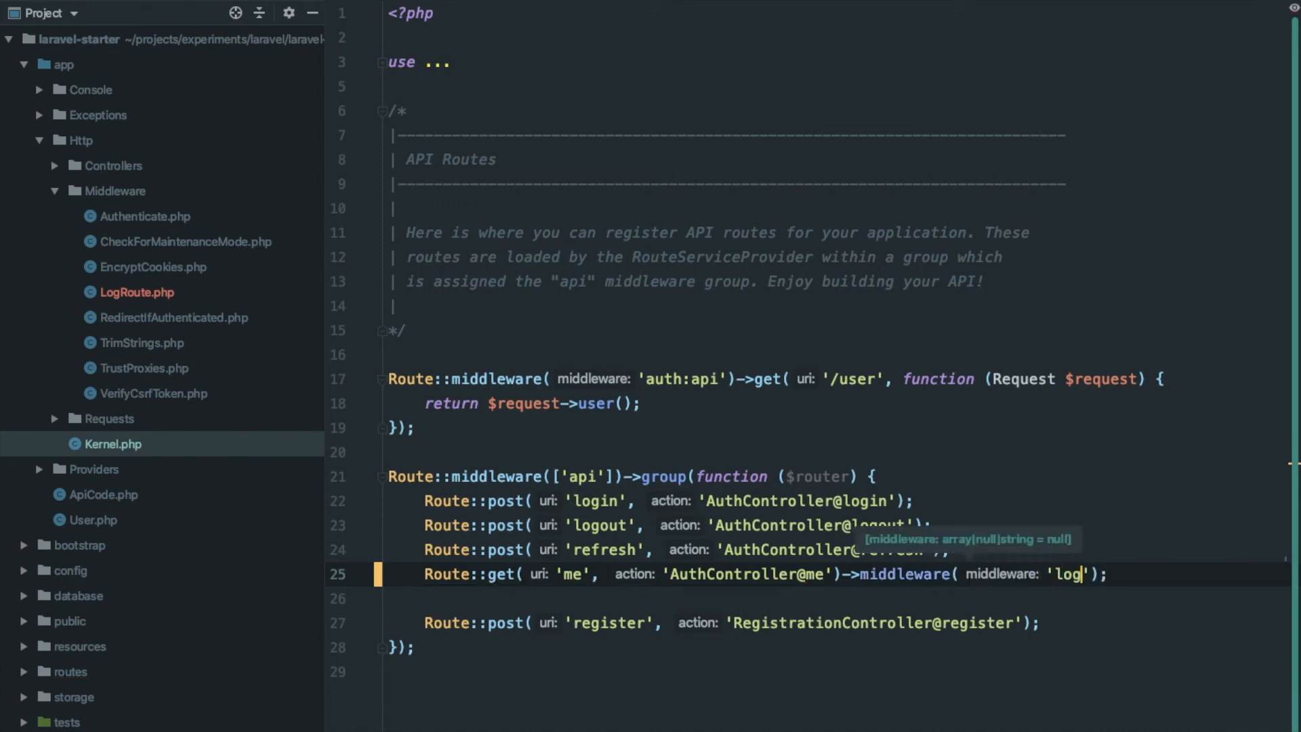
pyautogui.write('.route')
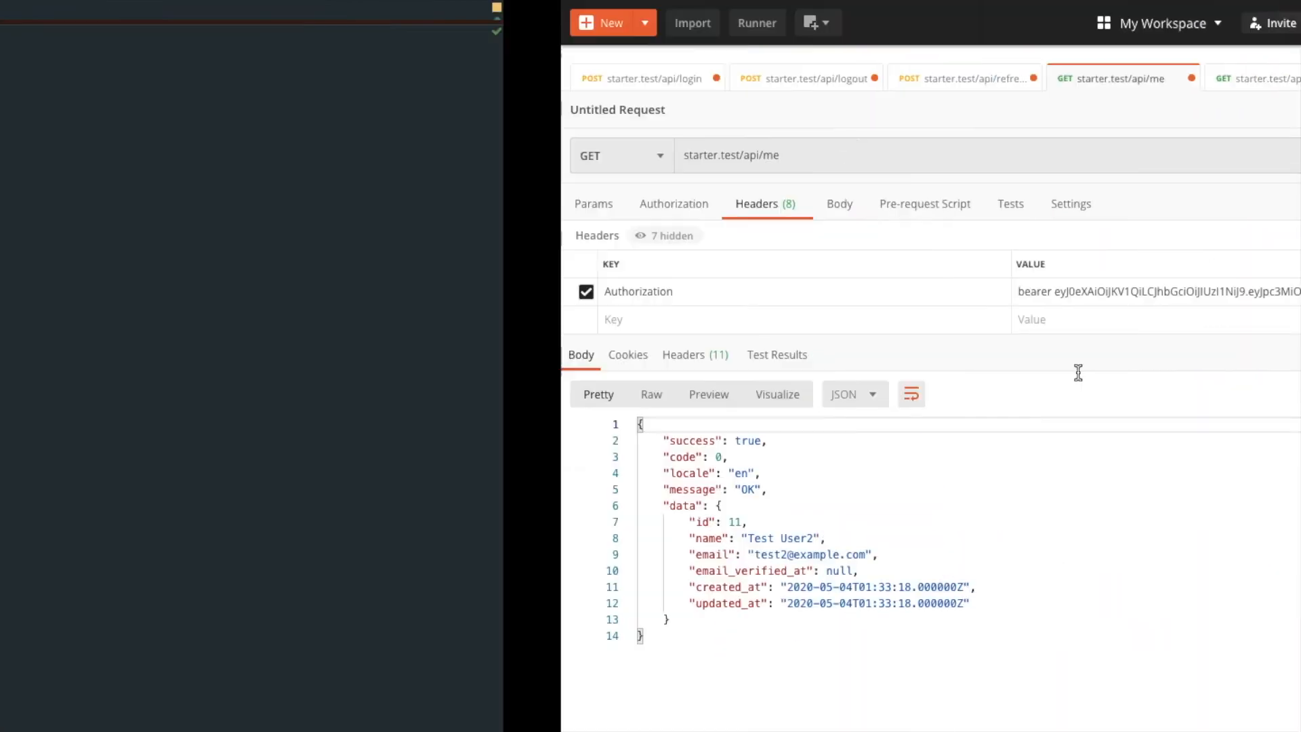
# Send the GET starter.test/api/me request in Postman and get a 200 OK JSON response.
pyautogui.click(1141, 155)
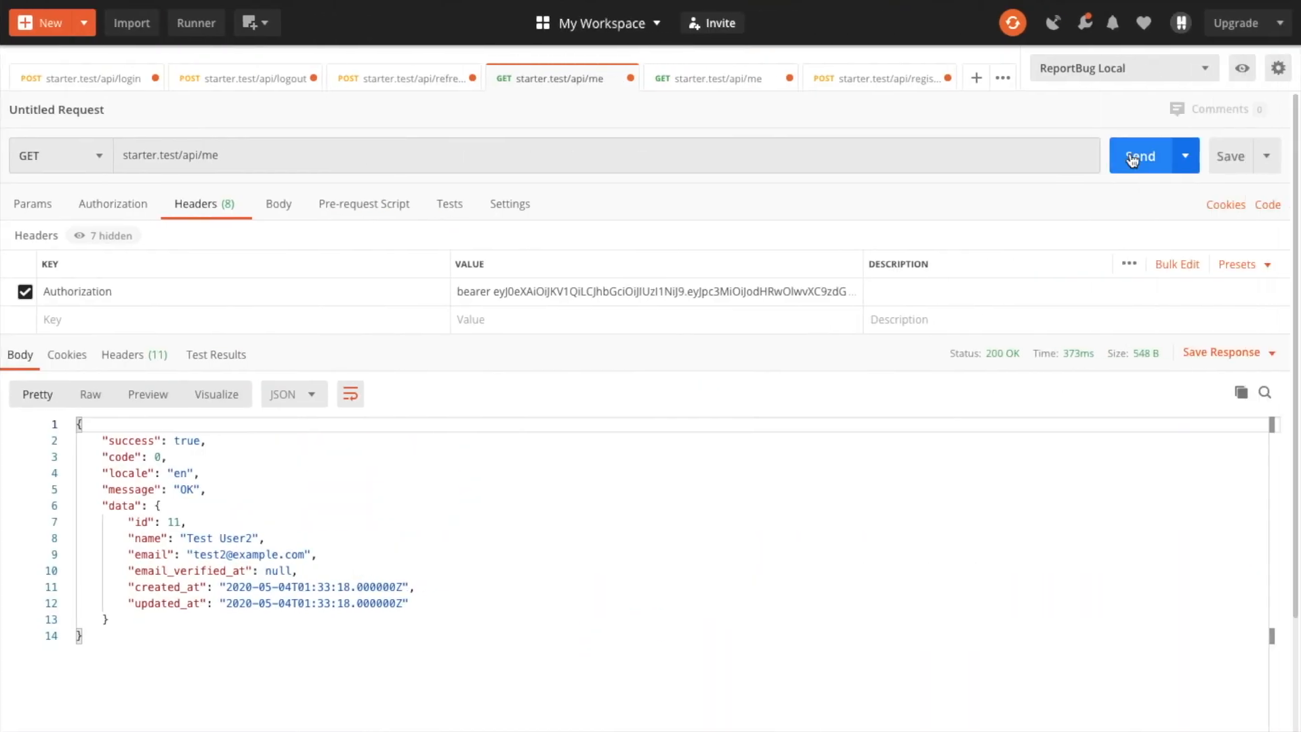
pyautogui.click(1140, 155)
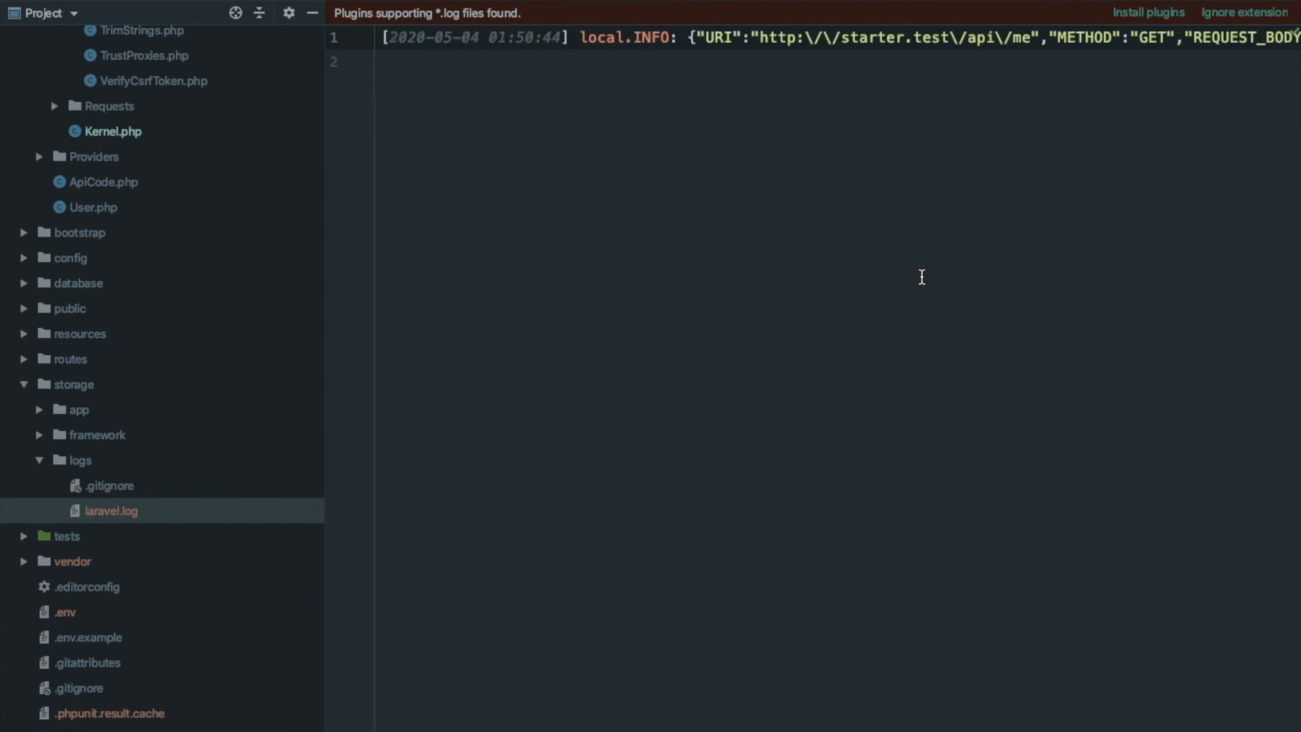
# Inspect the local.INFO entry for GET starter.test/api/me in laravel.log.
pyautogui.click(380, 38)
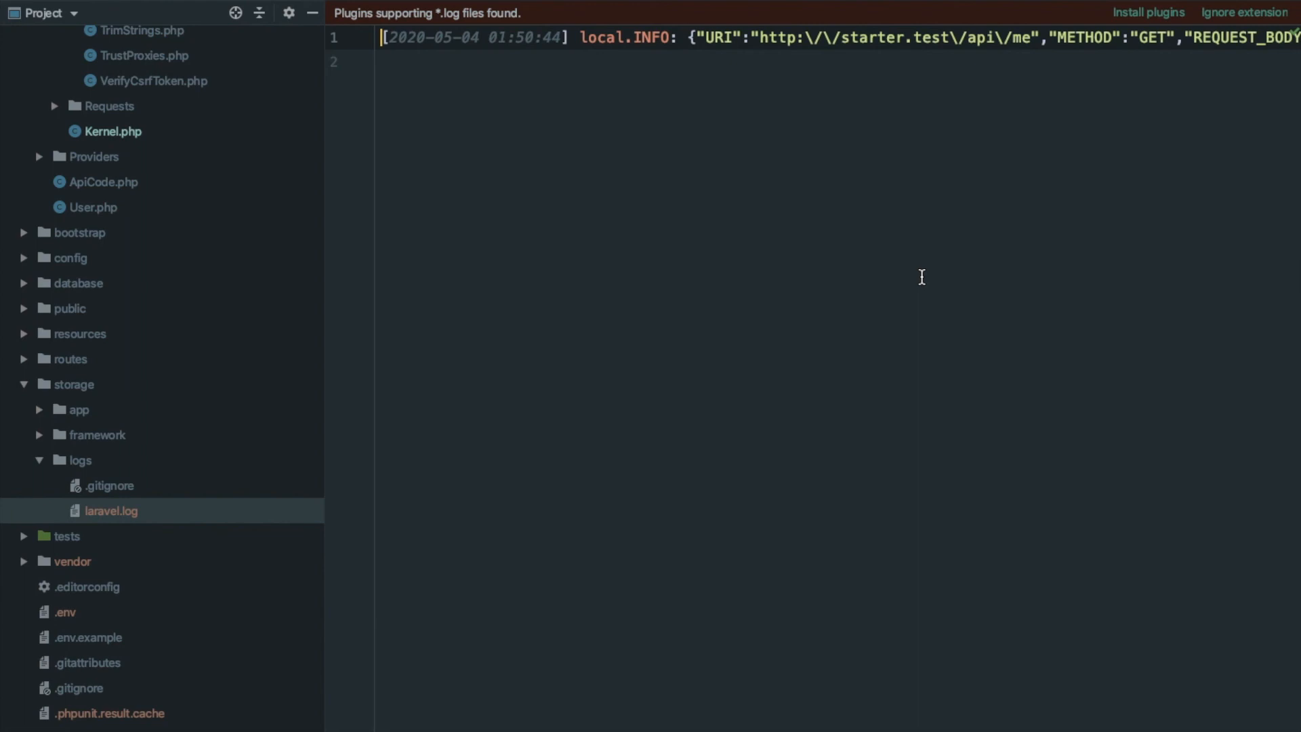